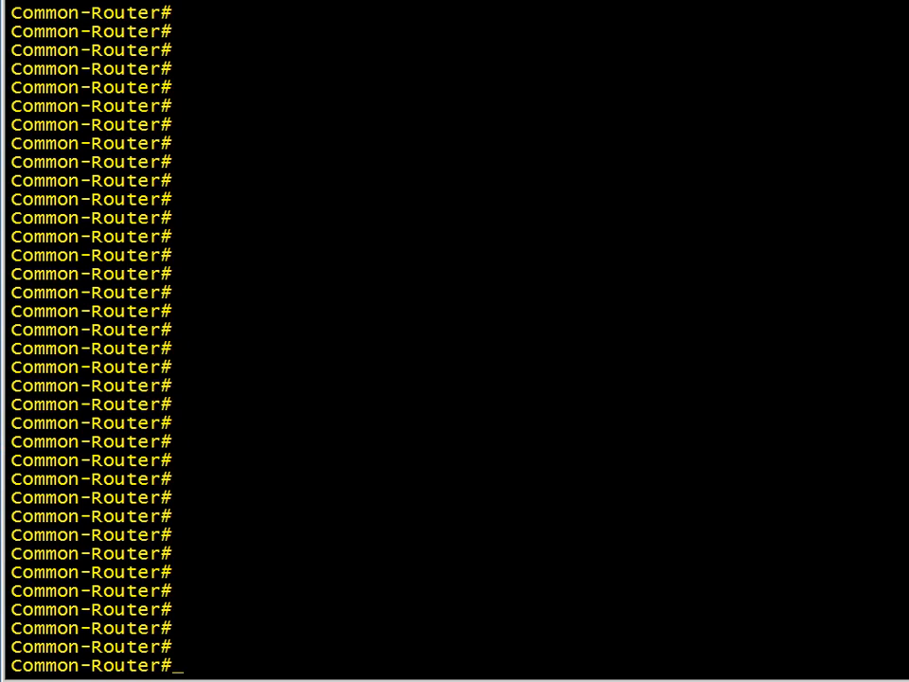
# - Run show ip route and show ip int brief to review global routes and interface addresses
pyautogui.write('show ip')
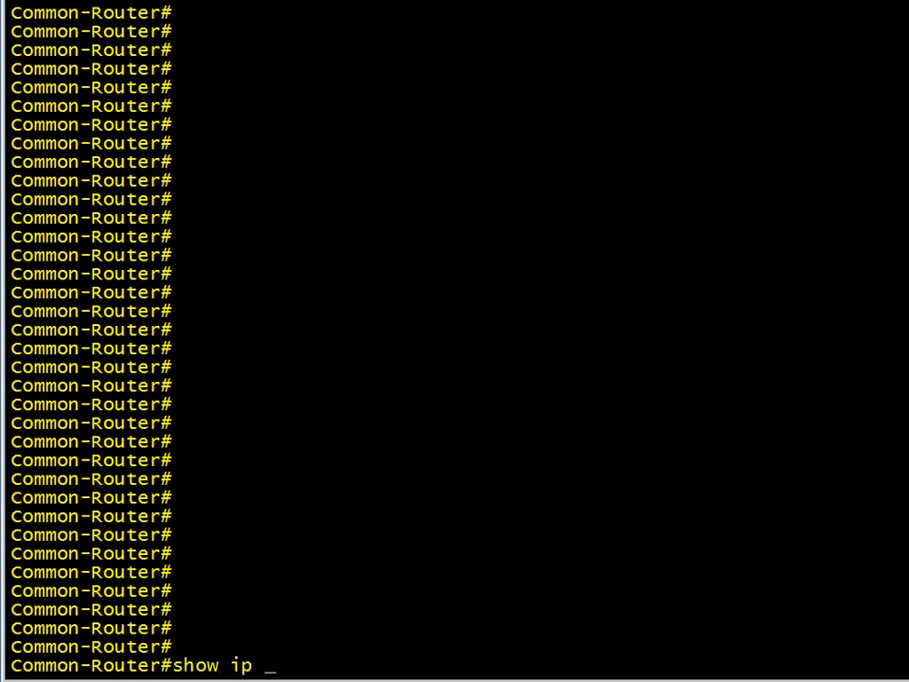
pyautogui.write('route')
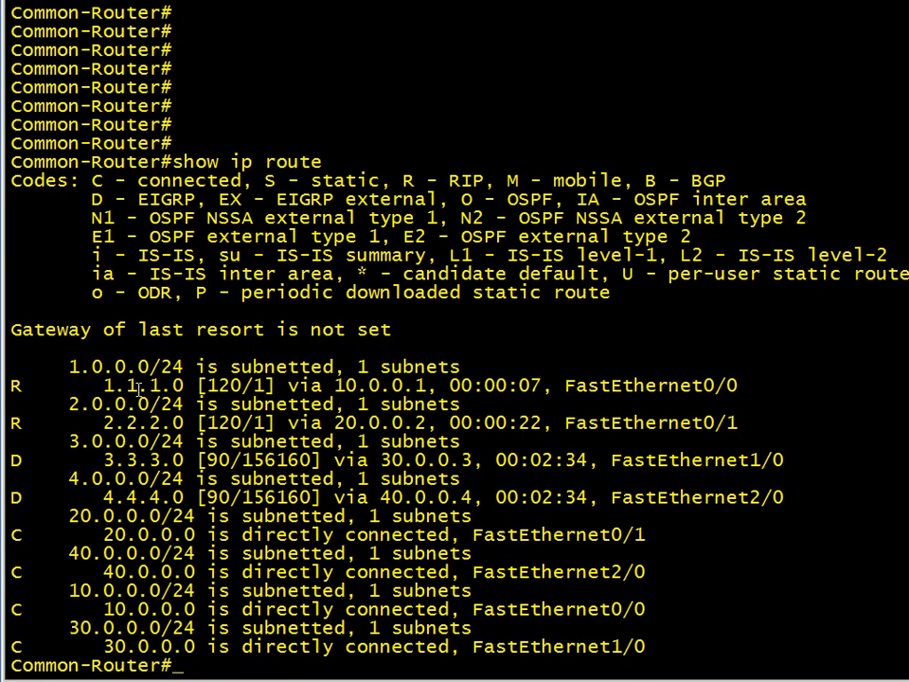
pyautogui.doubleClick(144, 385)
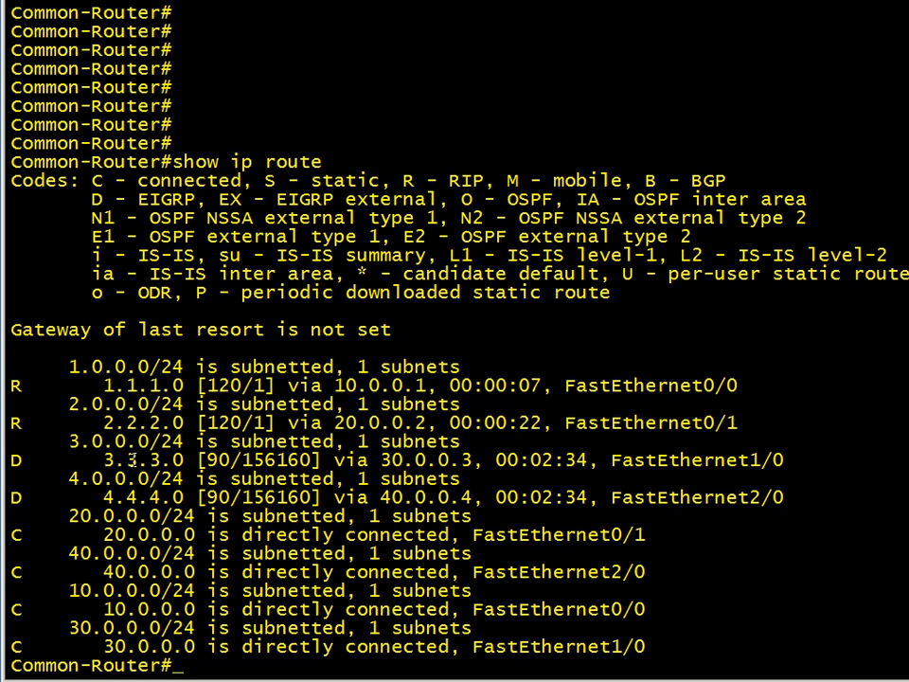
pyautogui.doubleClick(132, 460)
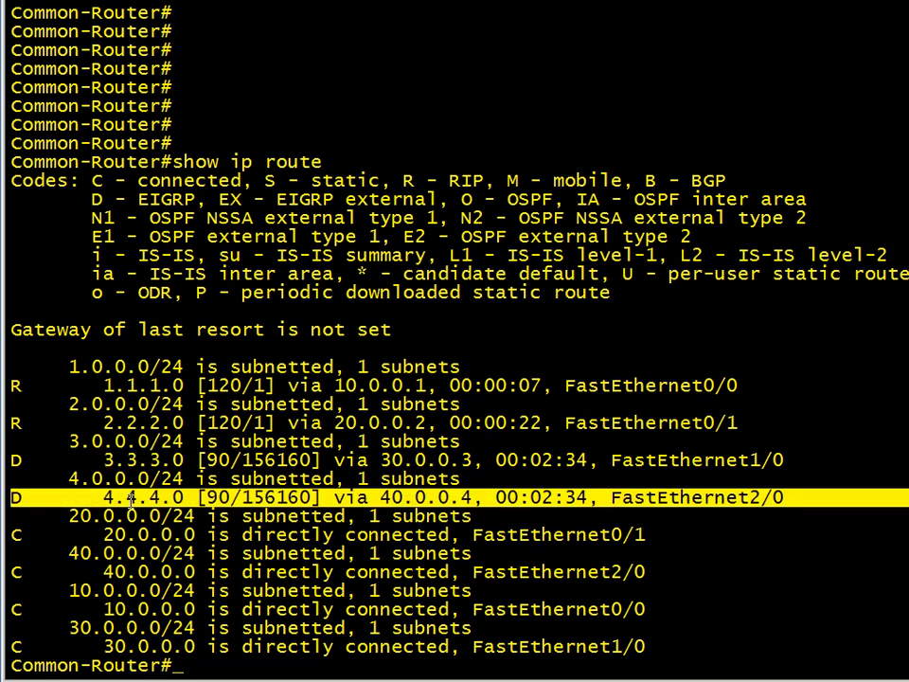
pyautogui.write('show ip int brief')
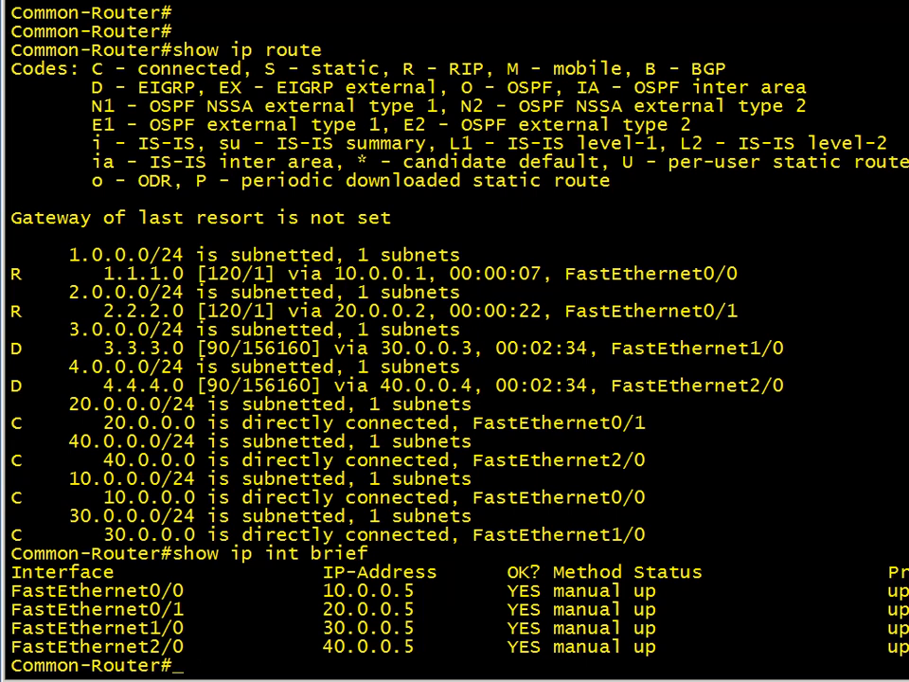
pyautogui.scroll(-3)
pyautogui.write('ip vrf SALES')
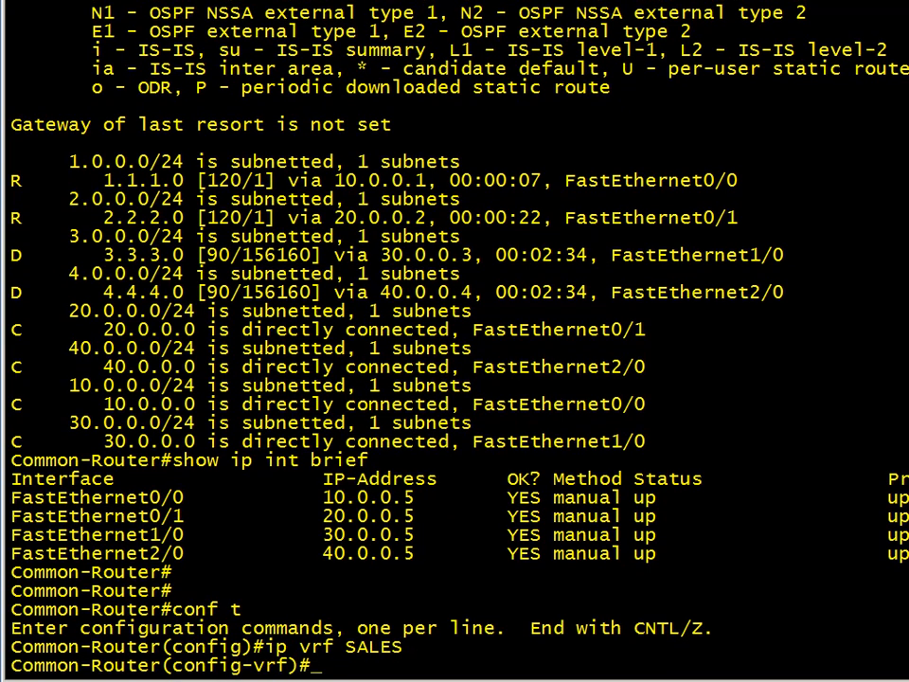
# - Create VRF ENG and bind FastEthernet0/0 to VRF SALES
pyautogui.write('exit')
pyautogui.write('ip vrf ENG')
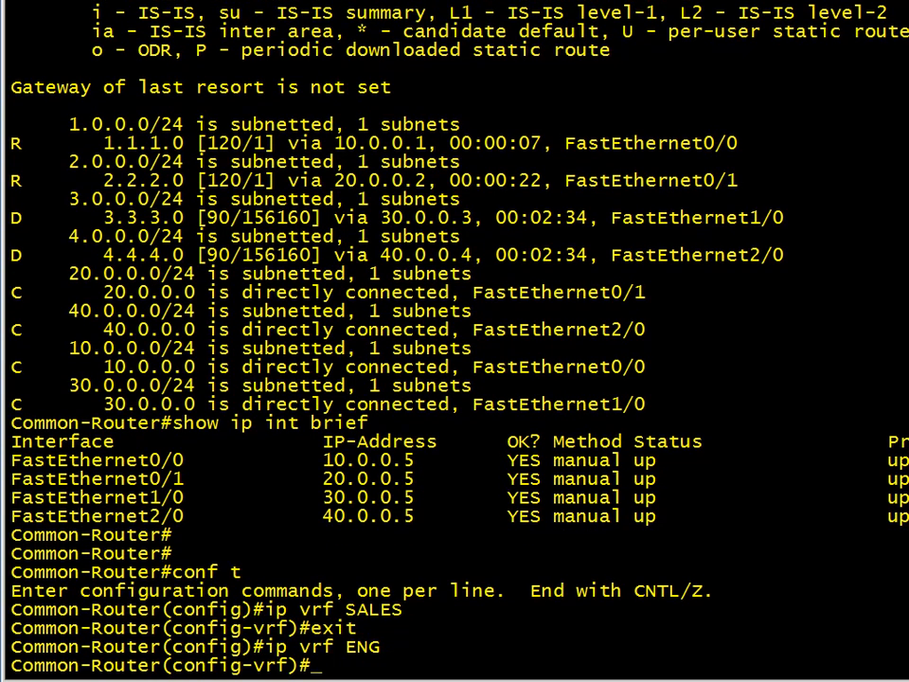
pyautogui.write('do show ip vrf')
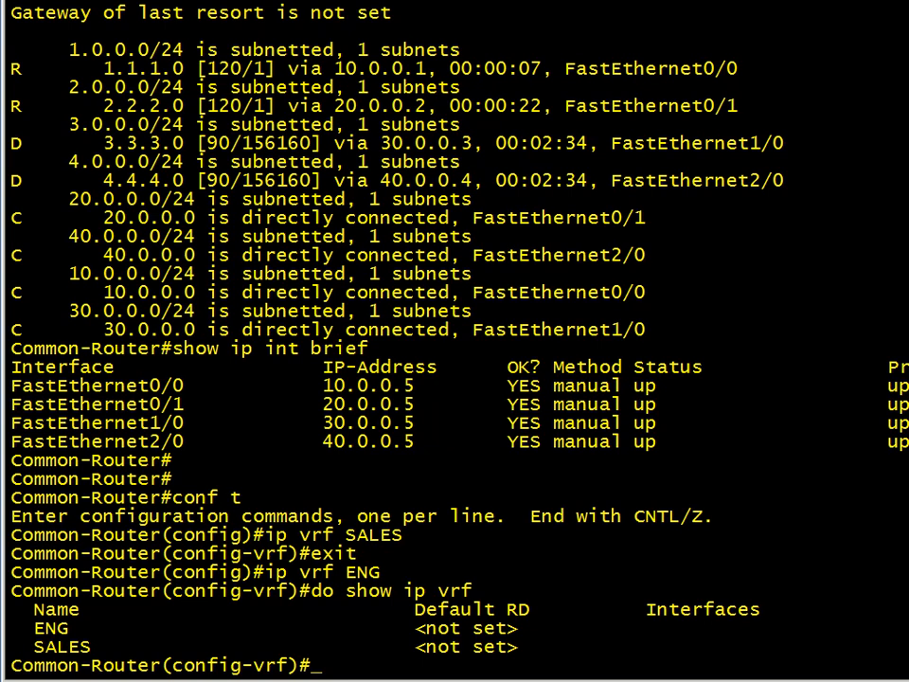
pyautogui.write('int')
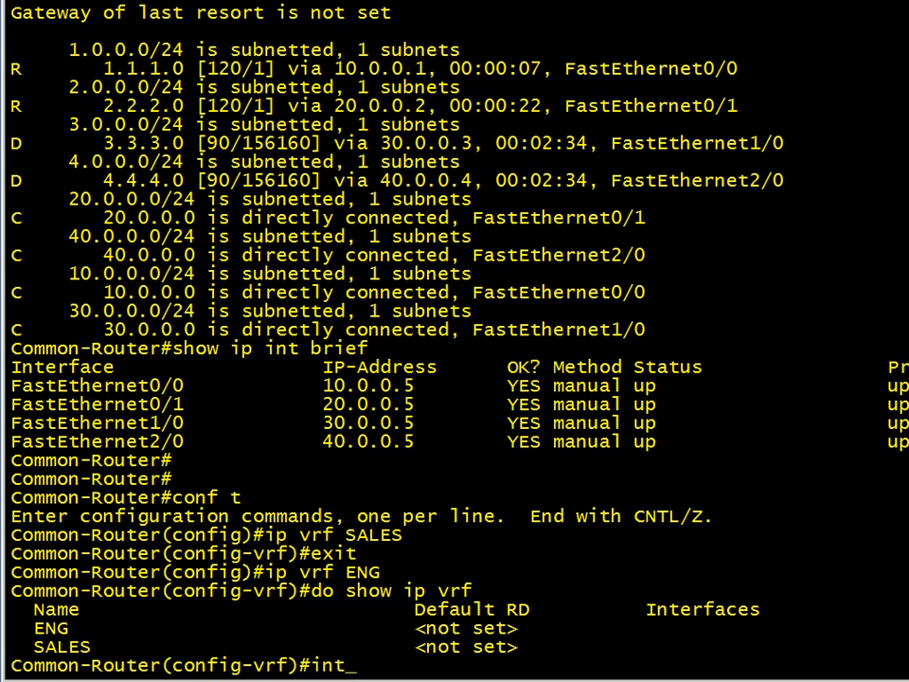
pyautogui.write('fa 0/0')
pyautogui.write('ip vrf forwarding')
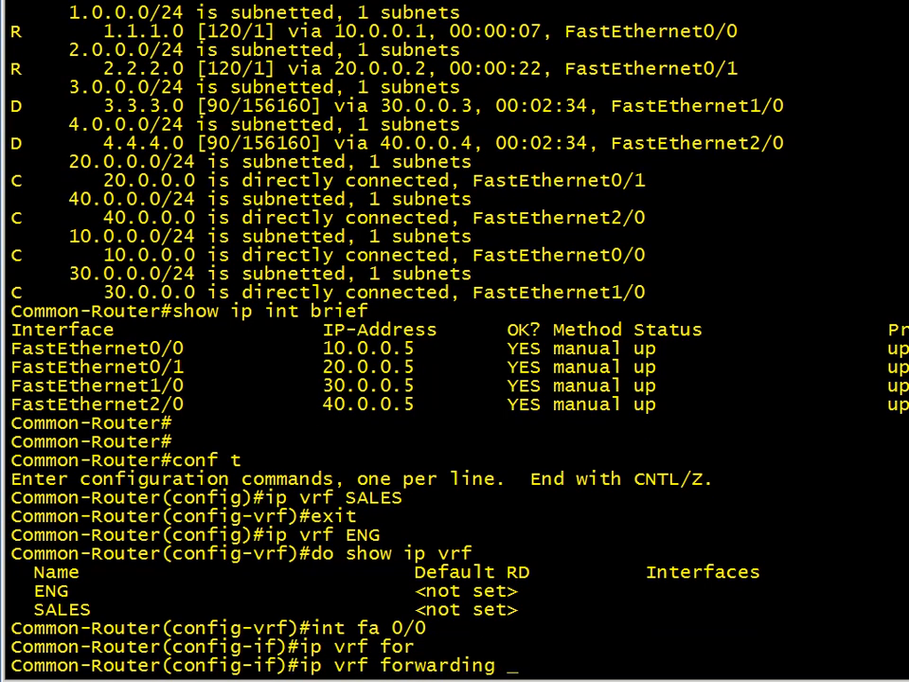
pyautogui.write('SALES')
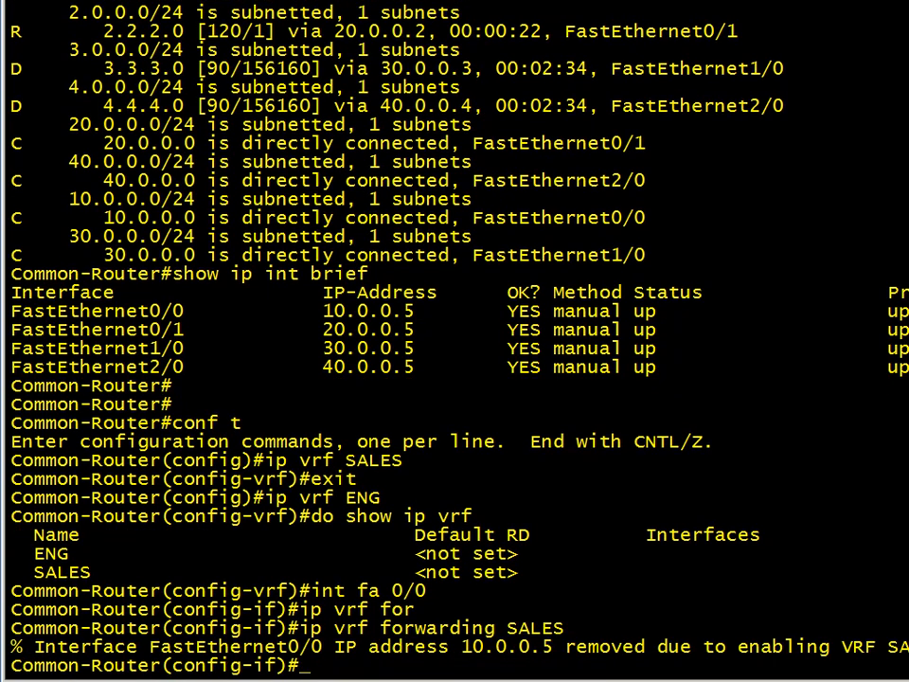
# - Re-add 10.0.0.5 255.255.255.0 on FastEthernet0/0
pyautogui.write('ip add 10.0')
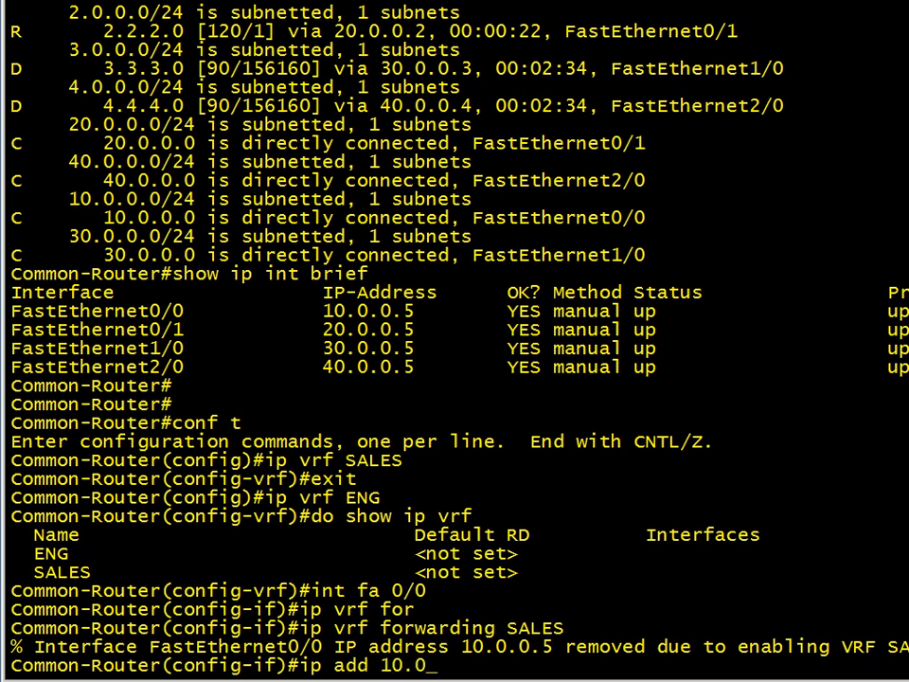
pyautogui.write('.5 255.255.255.0')
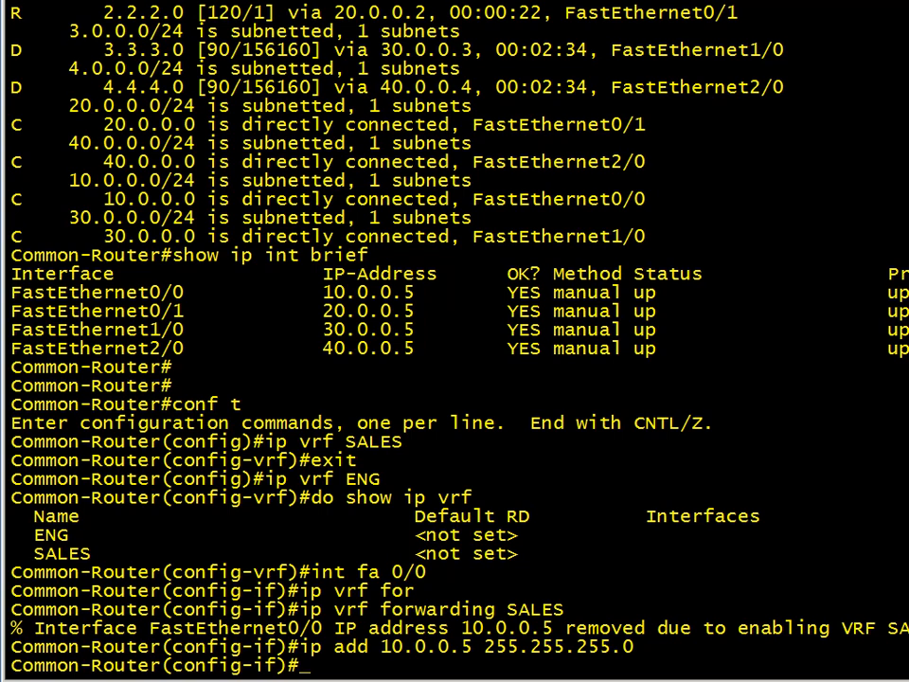
pyautogui.write('int fa 0/0')
pyautogui.write('ip vrf forwarding SALES')
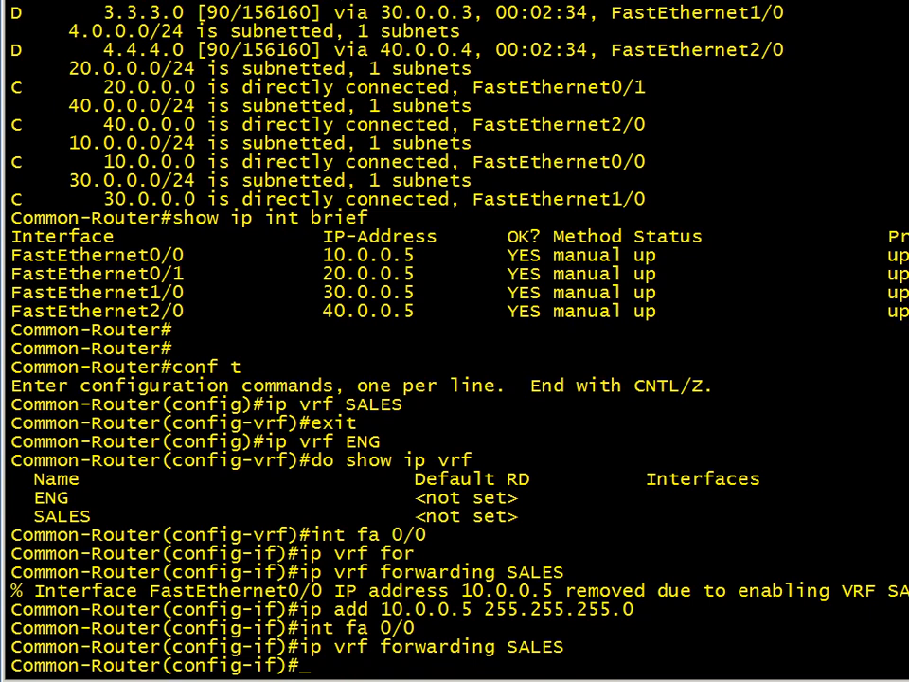
pyautogui.write('ip add 10.0.0.5 255.255.255.0')
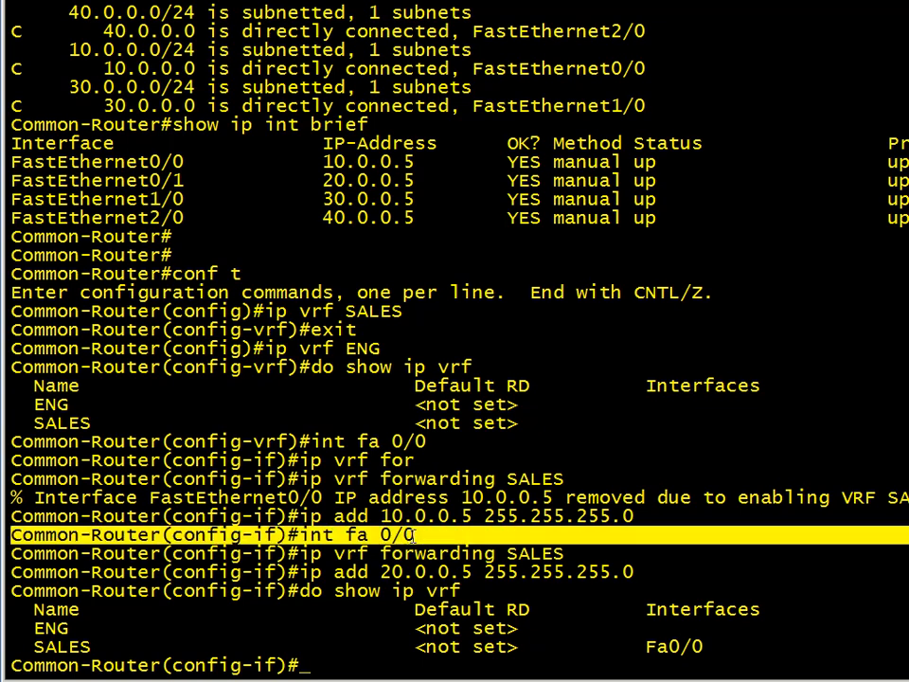
# - Put FastEthernet0/0 into VRF SALES and check the VRF list with do show ip vrf
pyautogui.write('ip add 20.0.0.5 255.255.255.0')
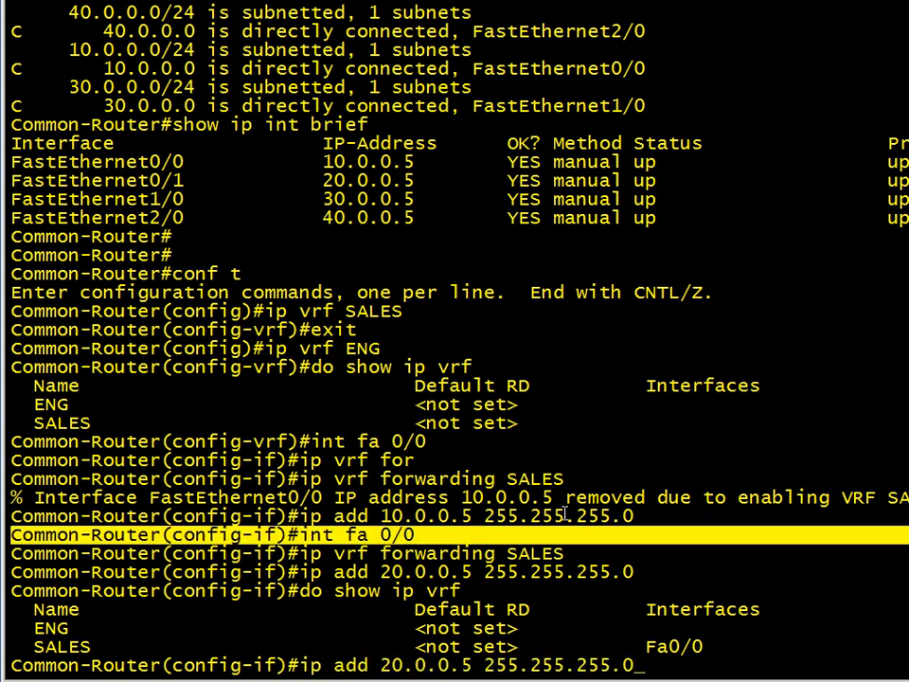
pyautogui.write('int fa 0/0')
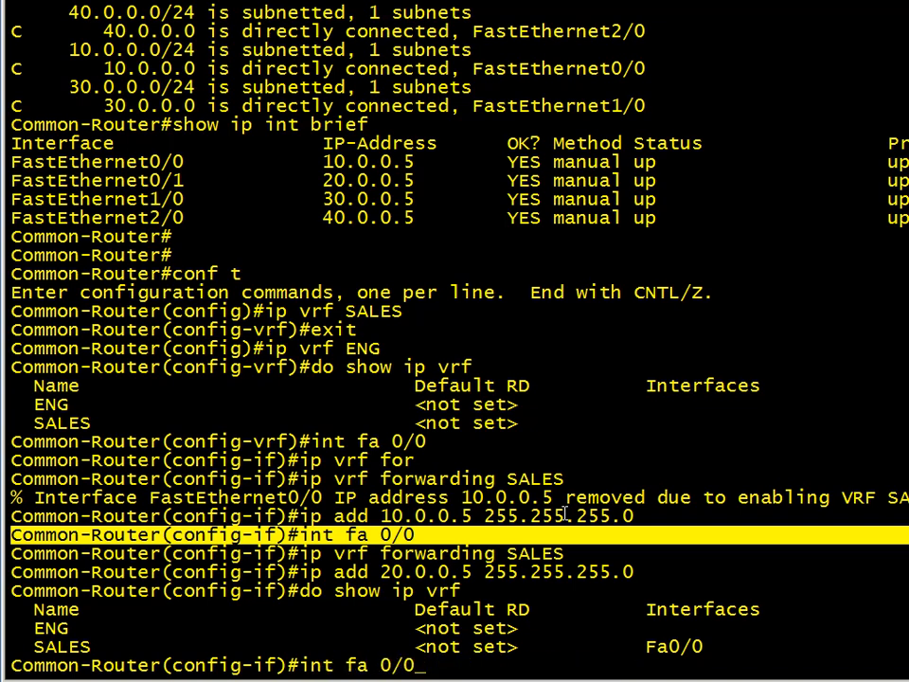
pyautogui.write('ip add 20.0.0.5 255.255.255.0')
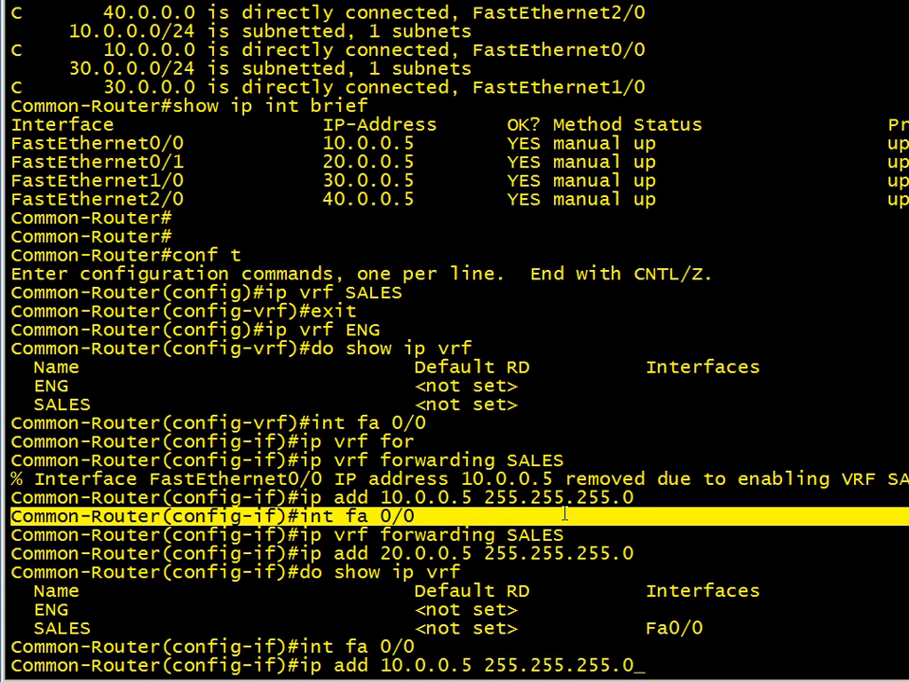
pyautogui.write('ip vrf forwarding SALES')
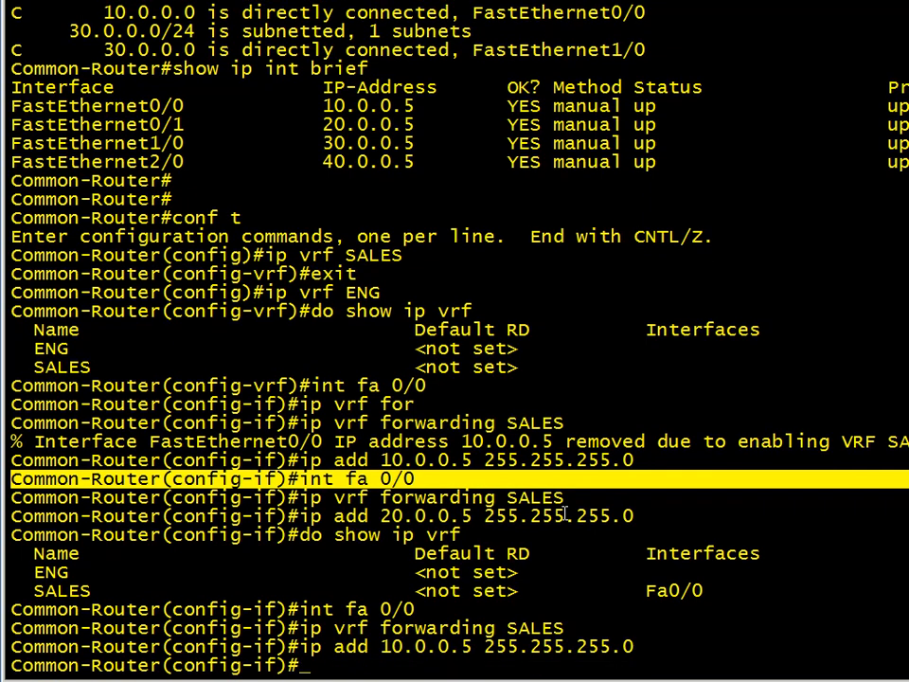
pyautogui.write('do show ip vrf')
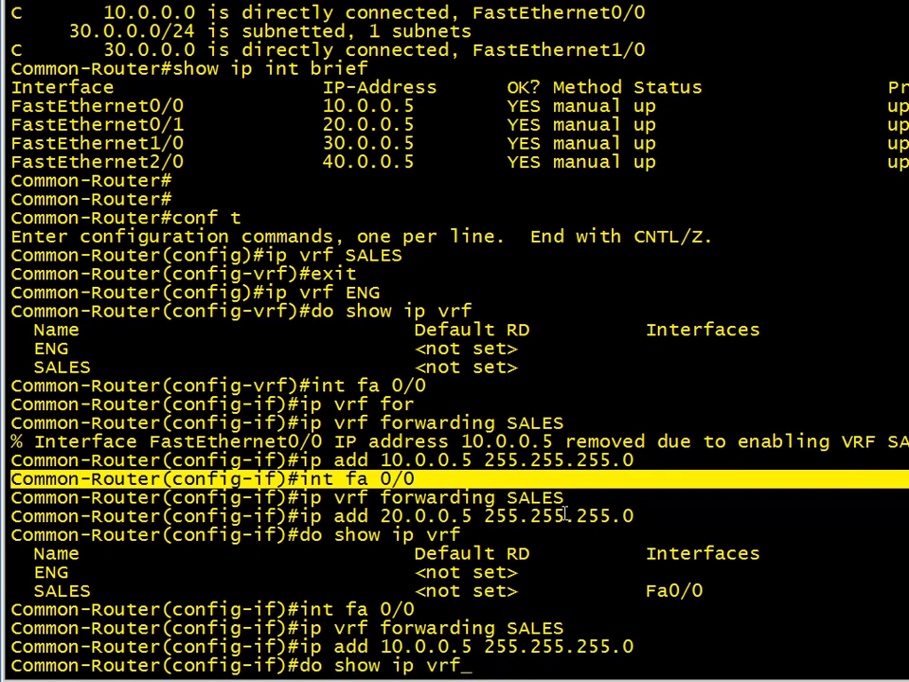
# - Put FastEthernet0/1 into VRF SALES with address 20.0.0.5/24
pyautogui.write('int fa 0/1')
pyautogui.write('ip vrf forwarding SALES')
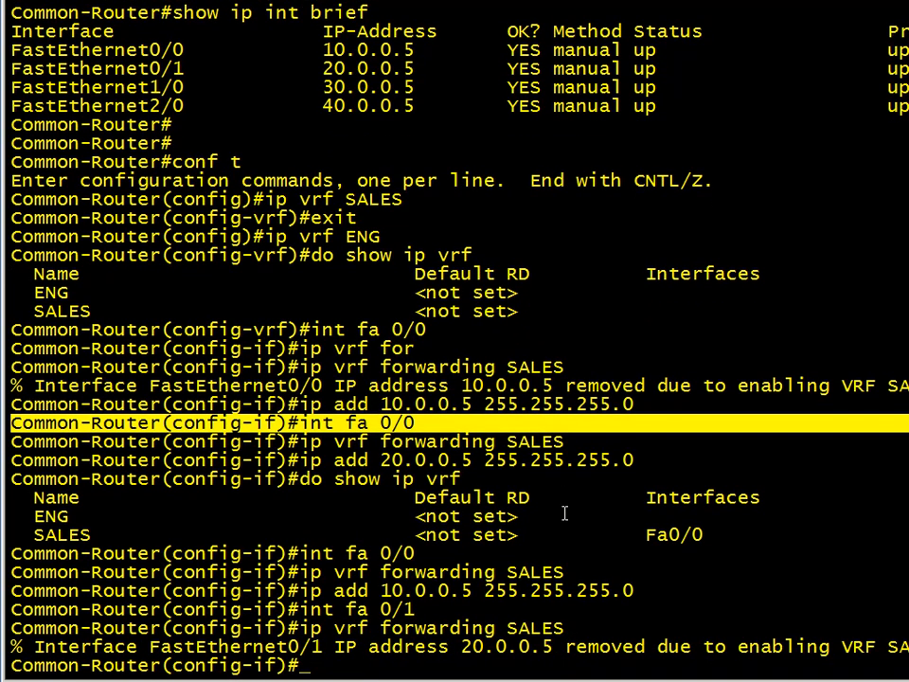
pyautogui.write('ip add 20.0.0.5 255.255.255.0')
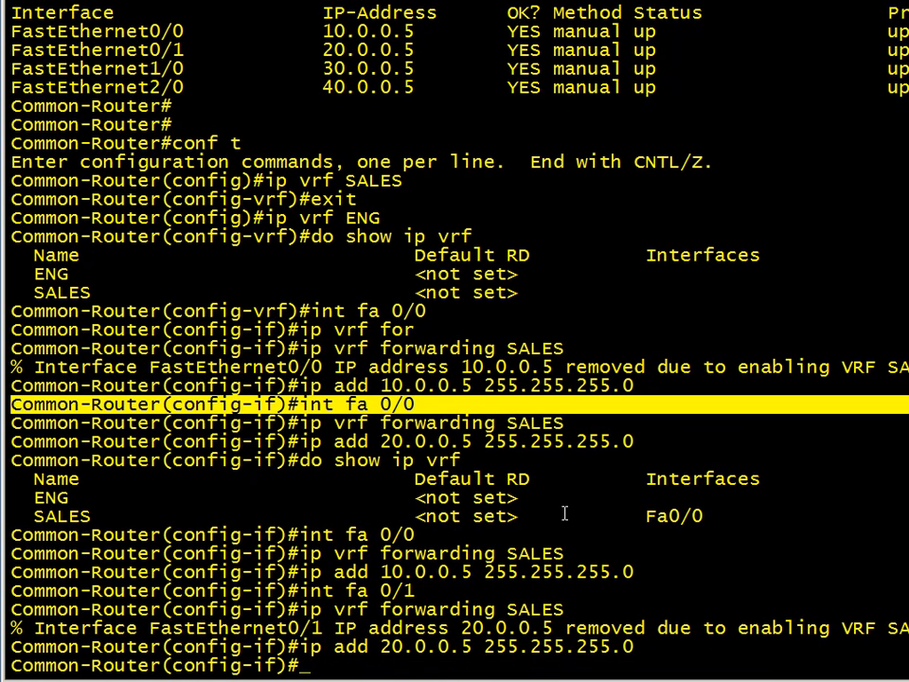
pyautogui.write('ip vrf forwarding SALES')
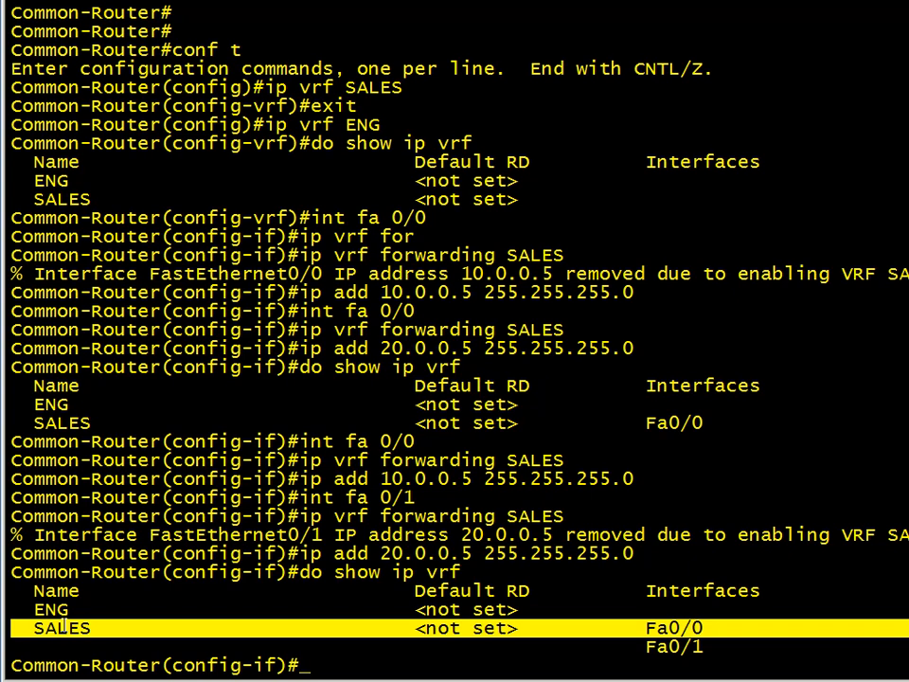
# - Bind Fa1/0 (30.0.0.5/24) and Fa2/0 (40.0.0.4/24) to VRF ENG
pyautogui.write('int fa 1/0')
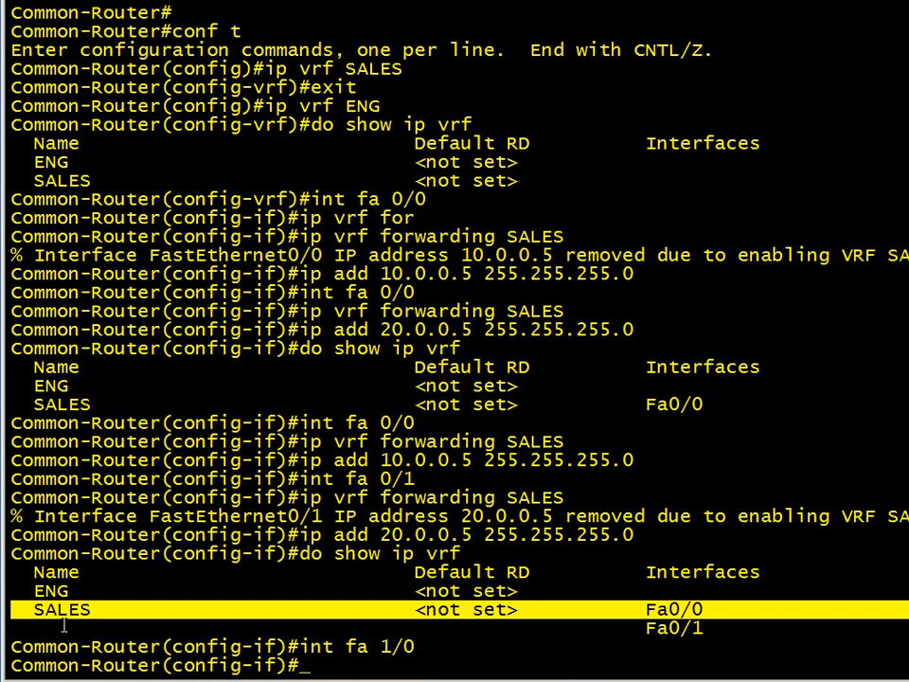
pyautogui.write('ip')
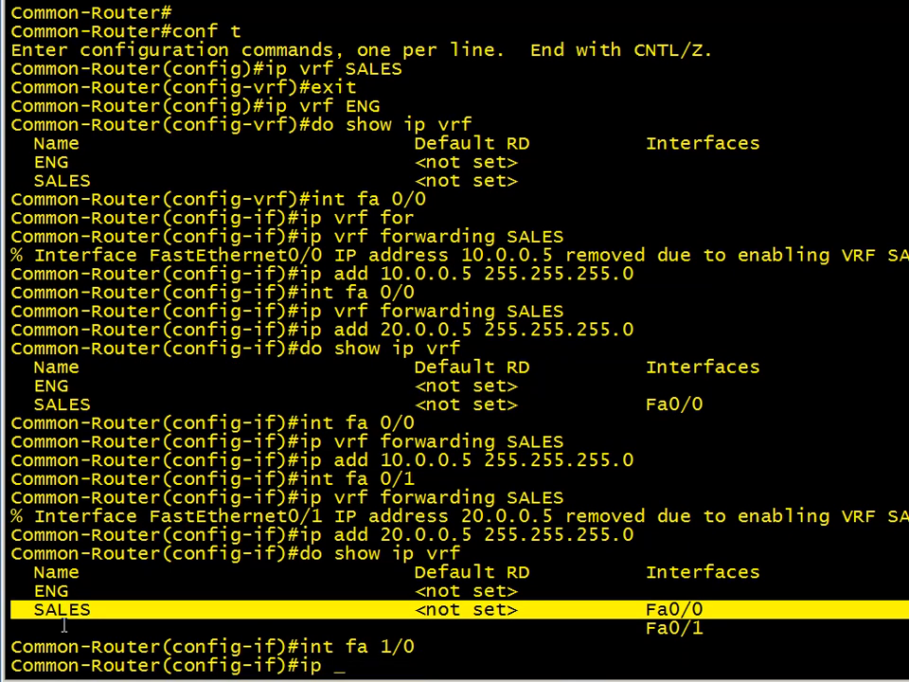
pyautogui.write('ip vrf forwarding ENG')
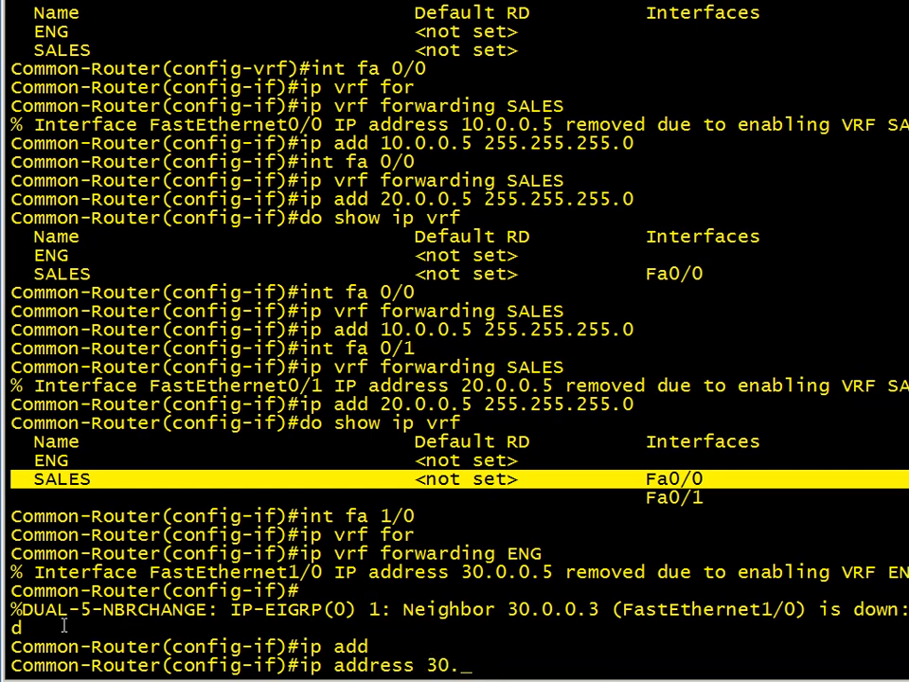
pyautogui.write('0.0.5 255.255.255.0')
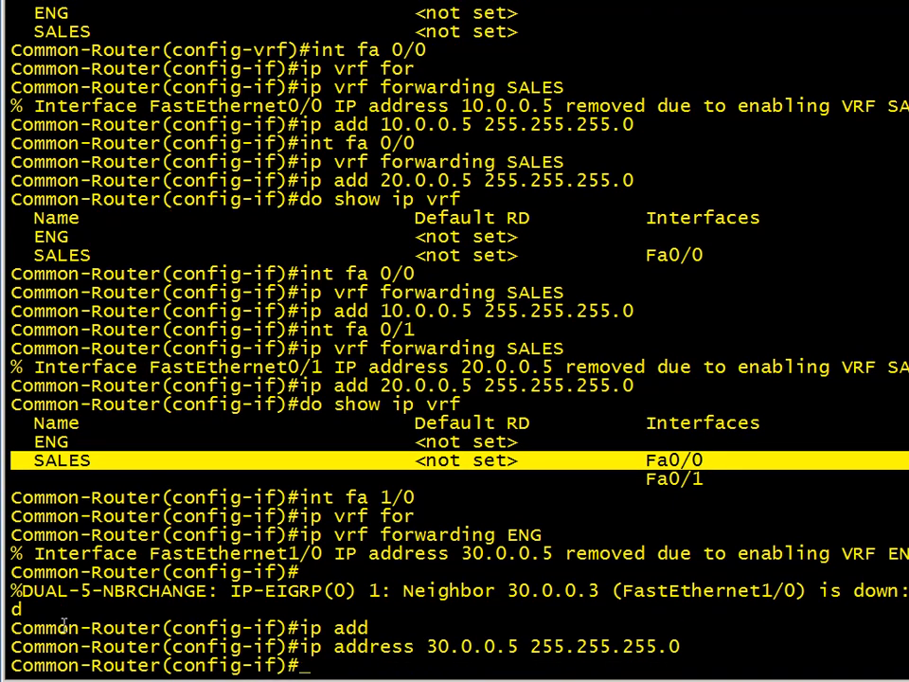
pyautogui.write('int fa 2')
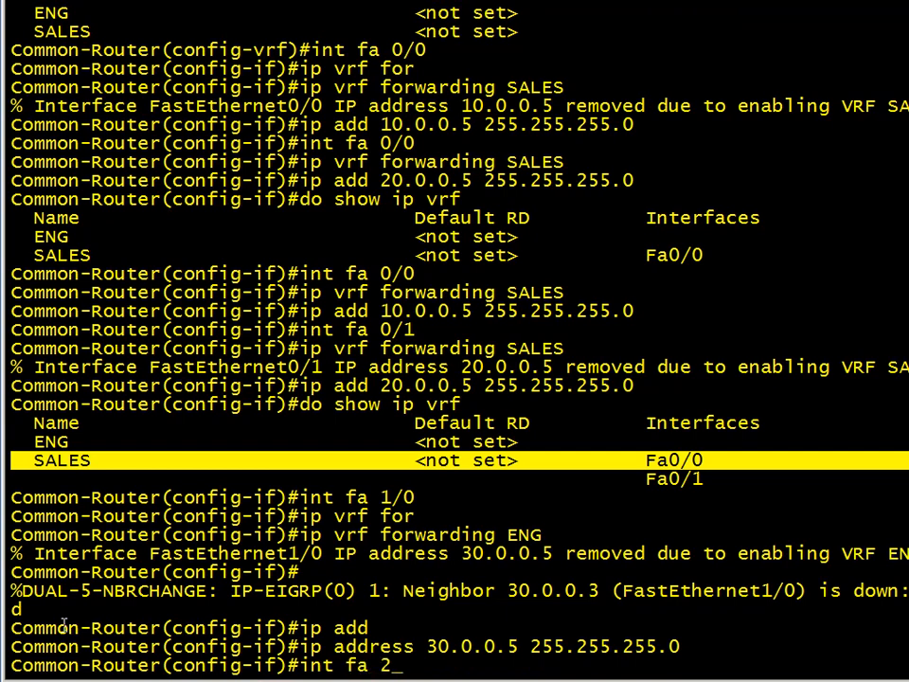
pyautogui.write('ip vrf forwarding ENG')
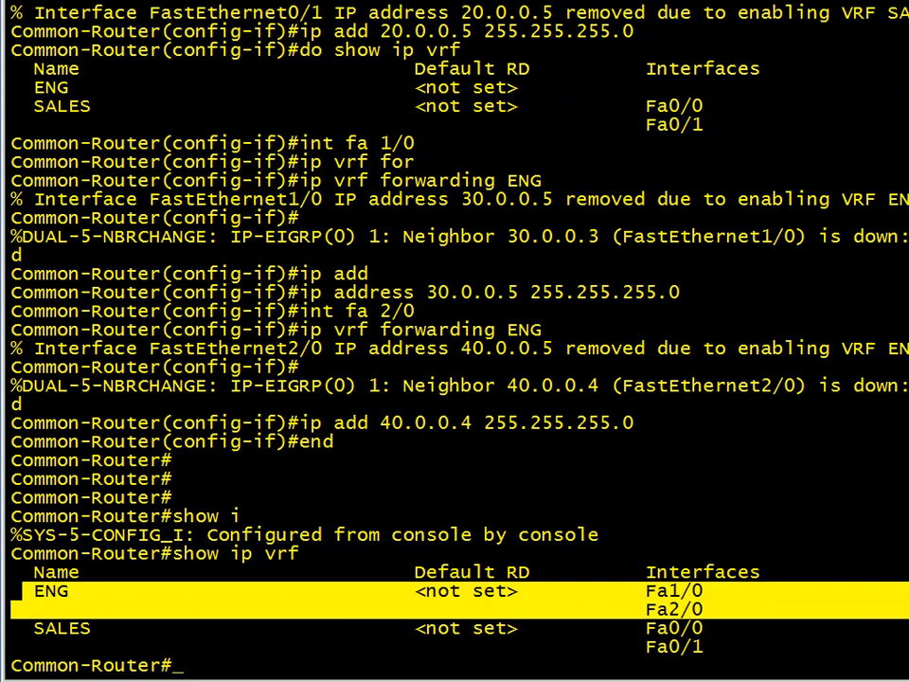
# - Check the global routing table, then the SALES and ENG VRF routing tables
pyautogui.write('show ip route')
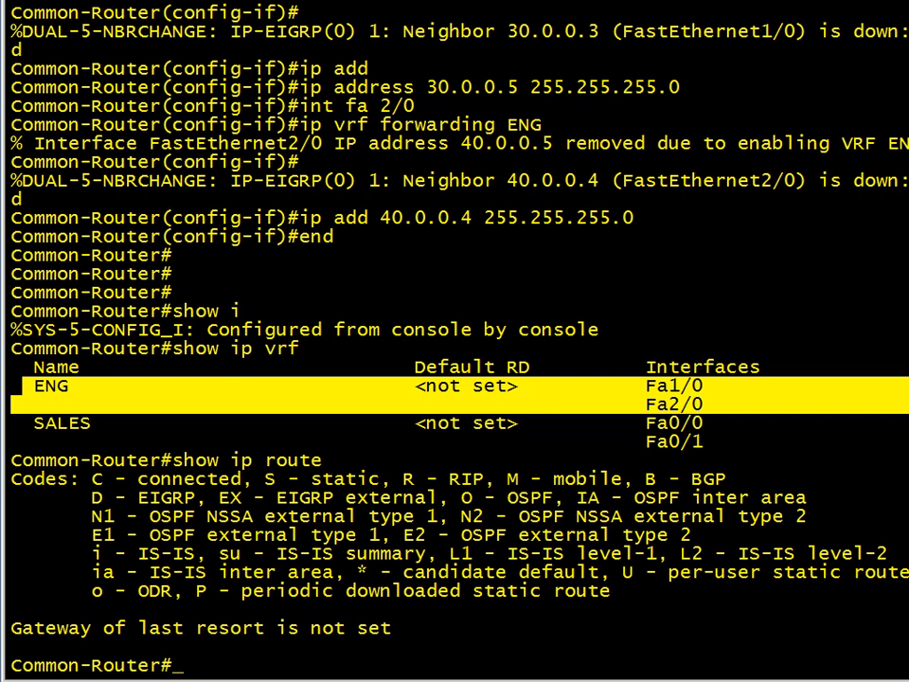
pyautogui.write('show ip route vrf SALES')
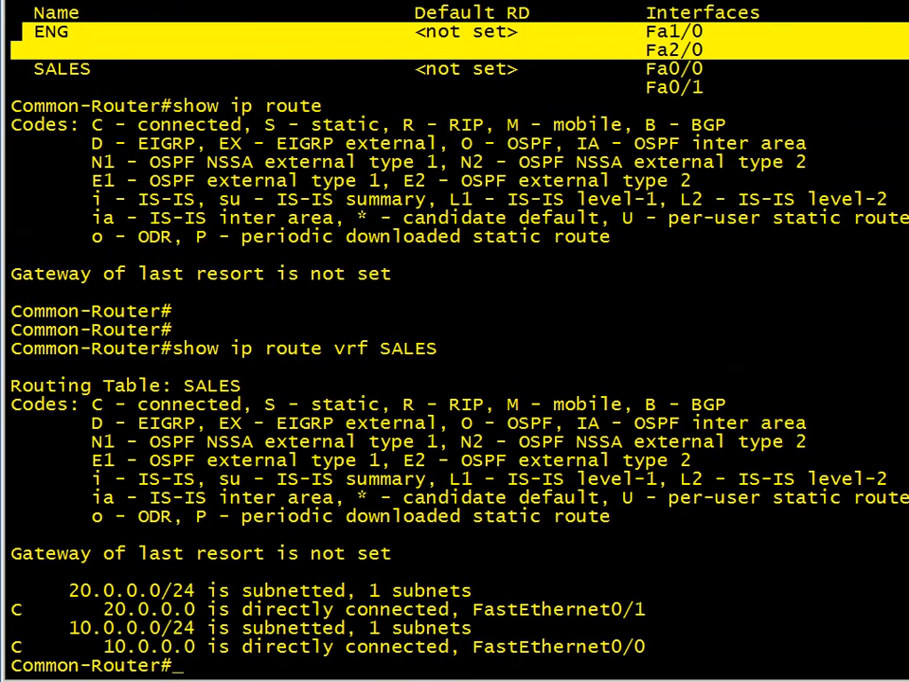
pyautogui.write('show ip route vrf S')
pyautogui.write('conf t')
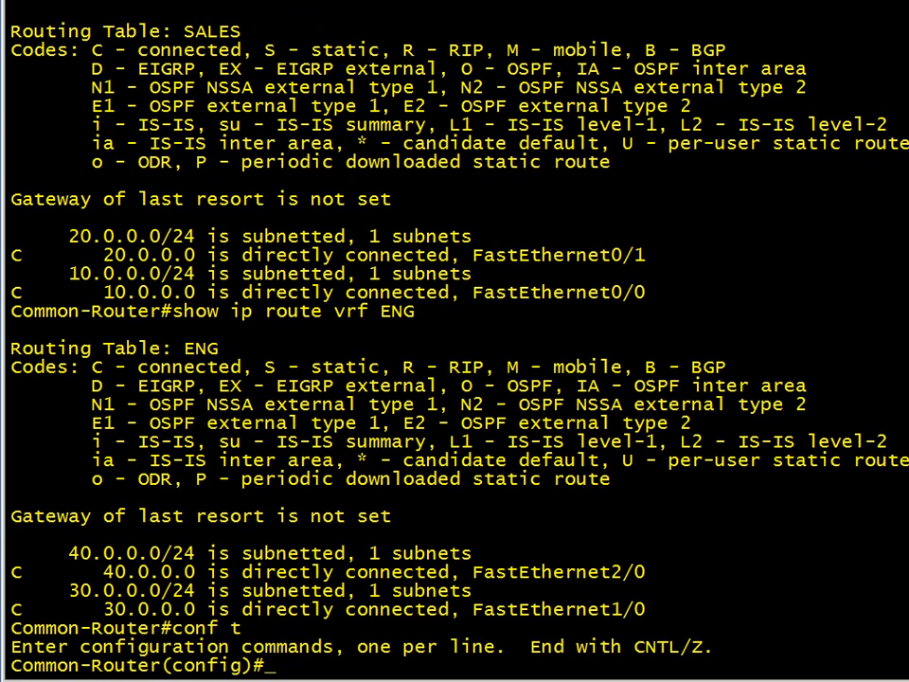
# - Under router rip address-family ipv4 vrf SALES, set network 0.0.0.0, no auto-summary, version 2
pyautogui.write('router rip')
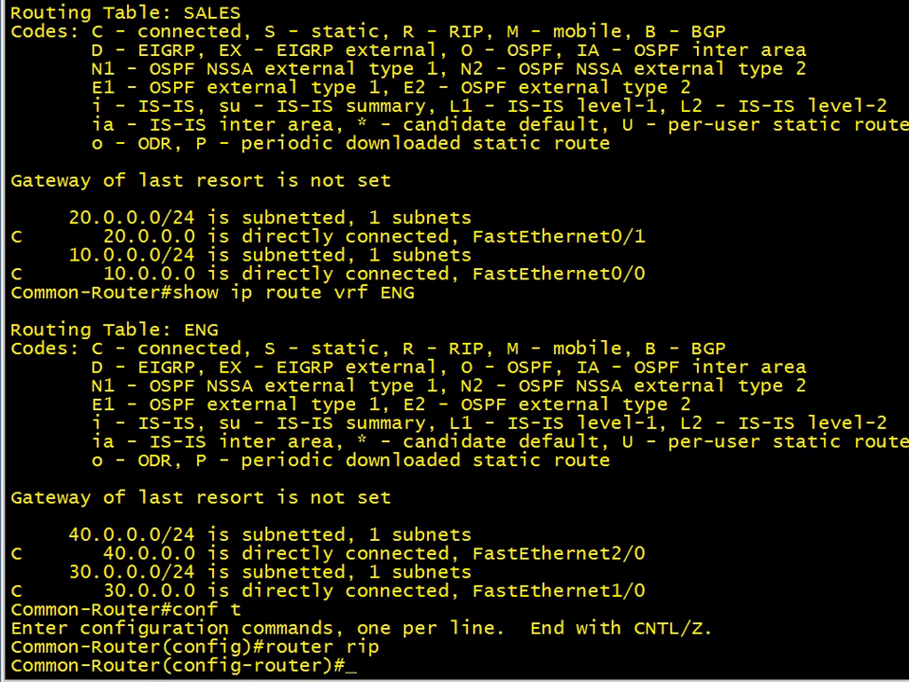
pyautogui.write('address-family ipv4 vrf')
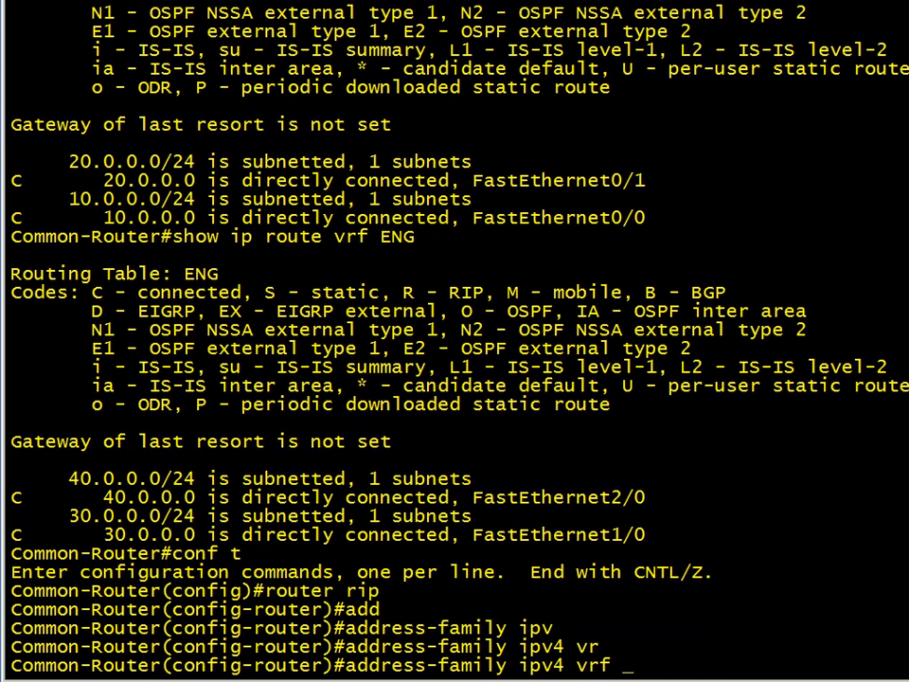
pyautogui.write('SALES')
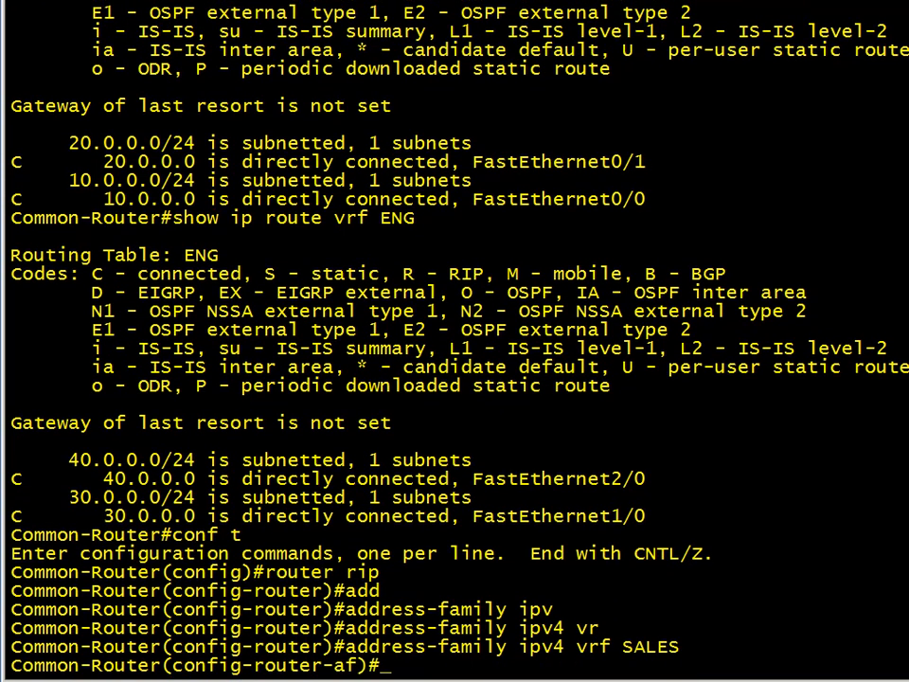
pyautogui.write('net')
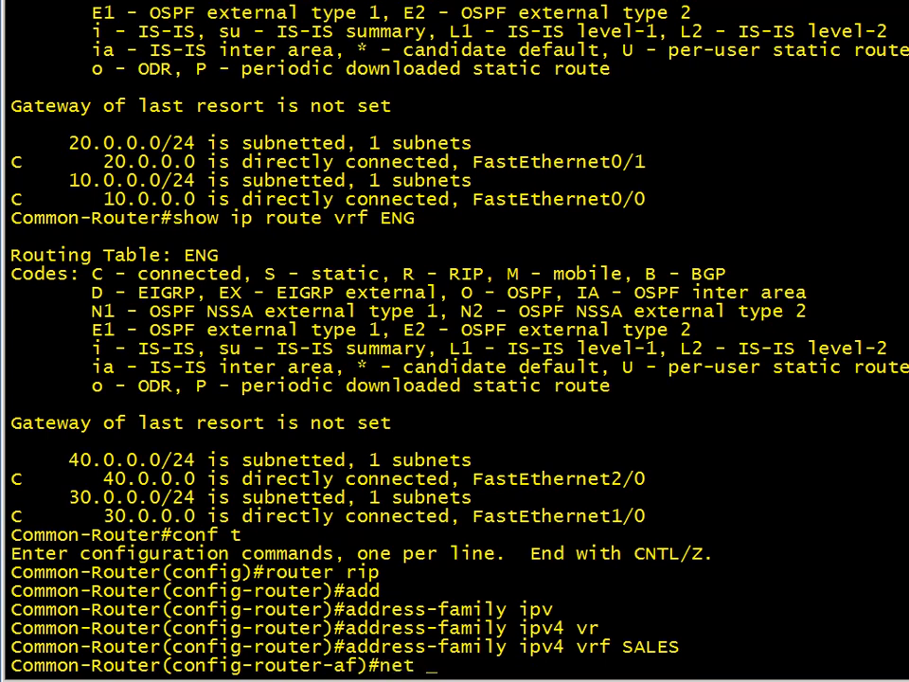
pyautogui.write('0.0.0.0')
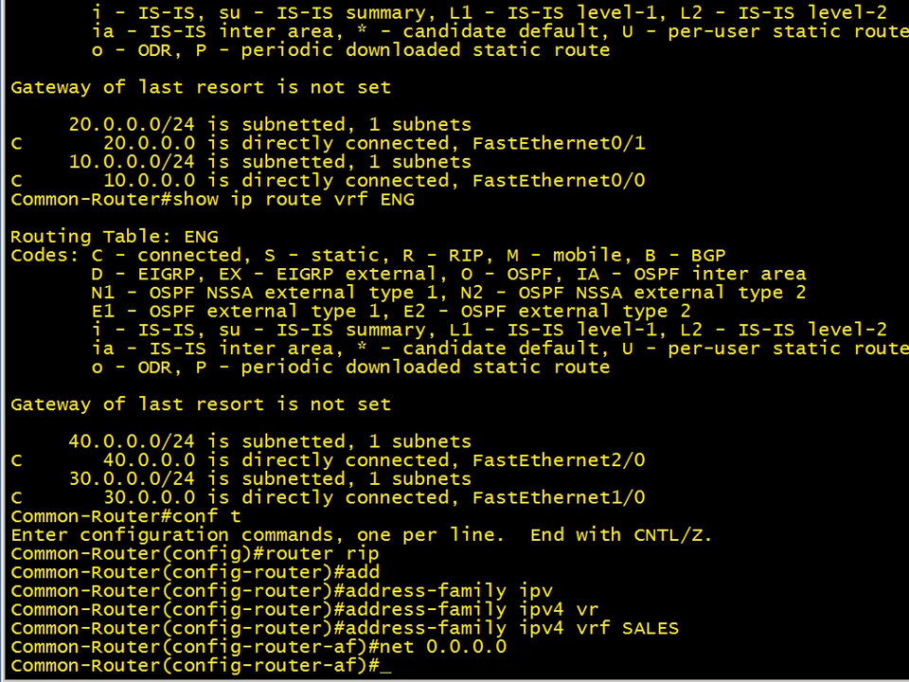
pyautogui.write('no auto-summary')
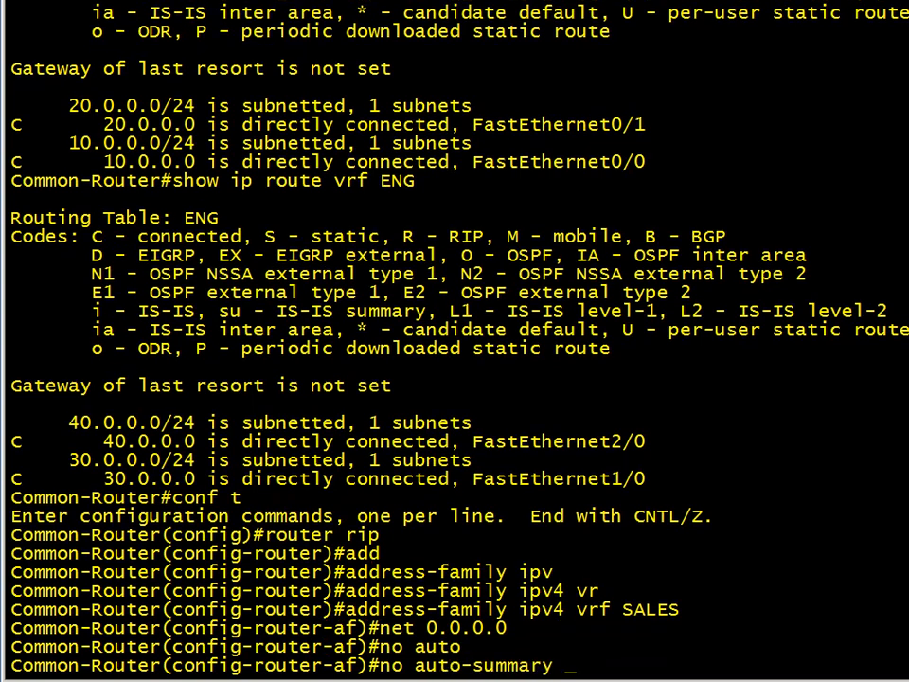
pyautogui.write('ver 2')
pyautogui.write('end')
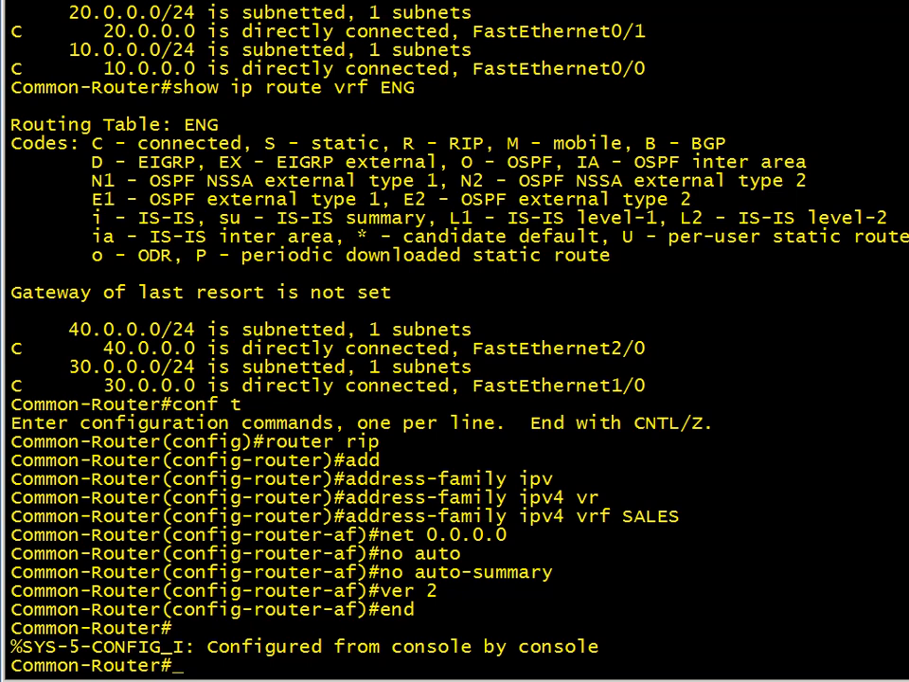
pyautogui.write('conf t')
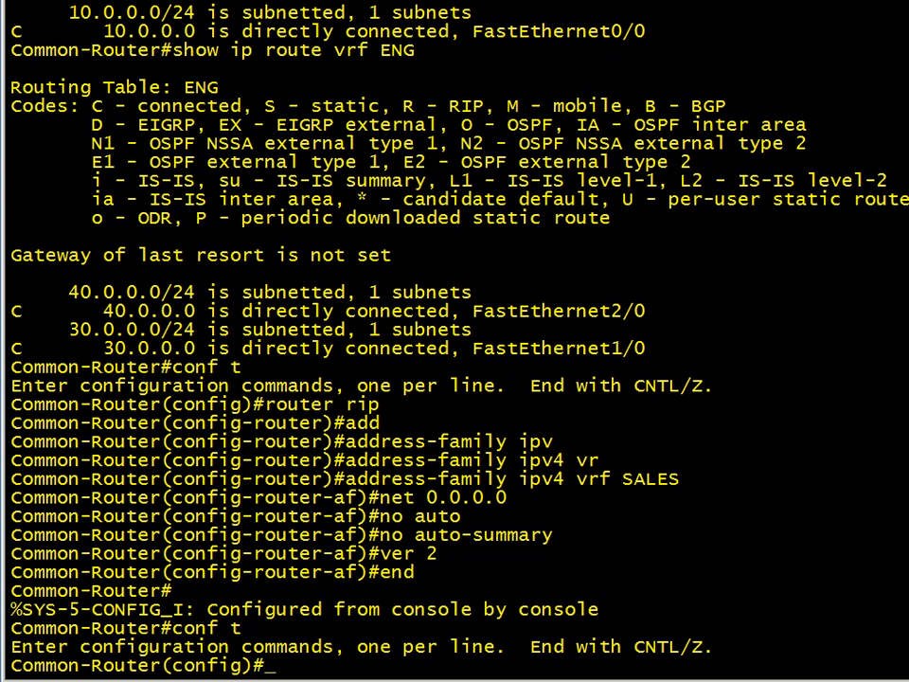
# - Configure EIGRP address-family ipv4 vrf ENG: network 0.0.0.0, no auto-summary, autonomous-system 1
pyautogui.write('router eigrp 1')
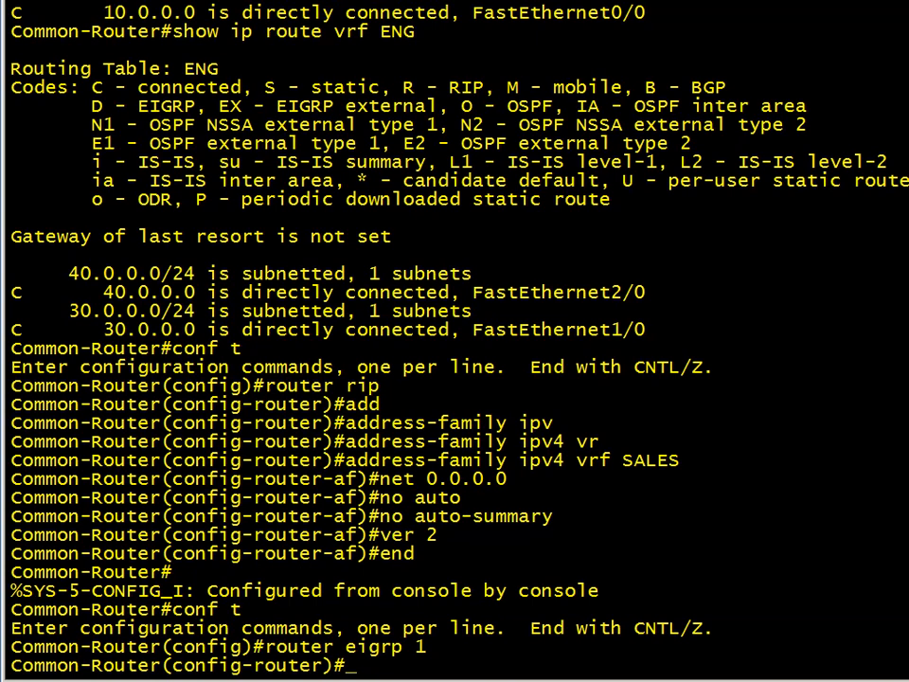
pyautogui.write('address-family')
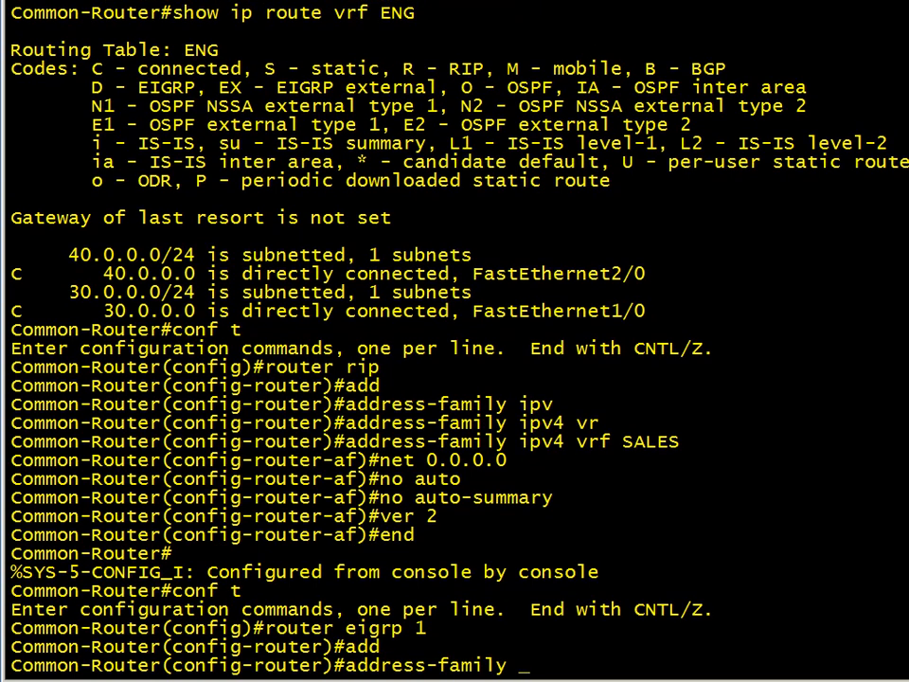
pyautogui.write('ipv4 vrf ENG')
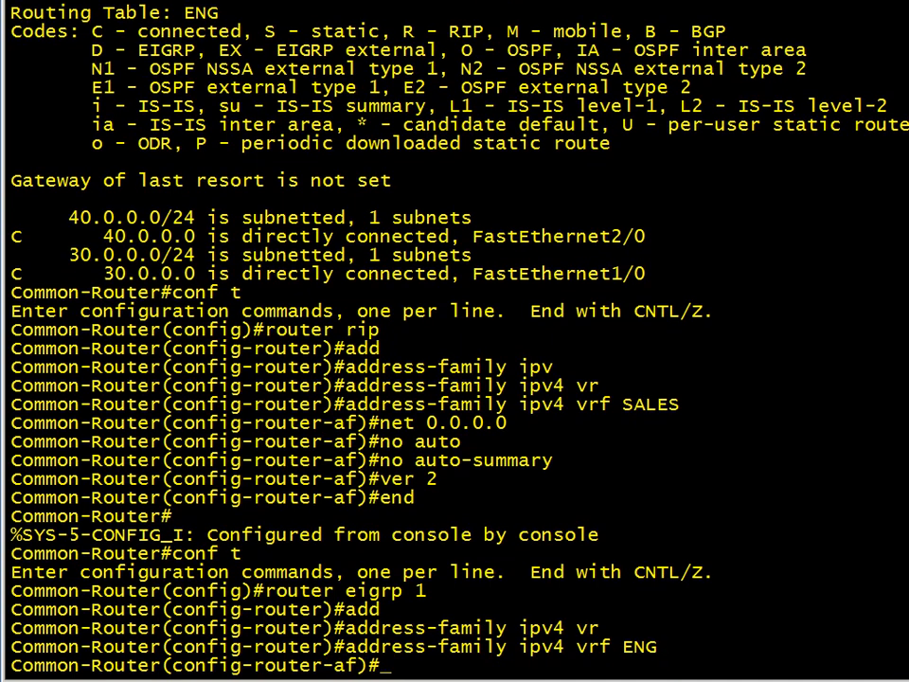
pyautogui.write('net 0.0.0.0')
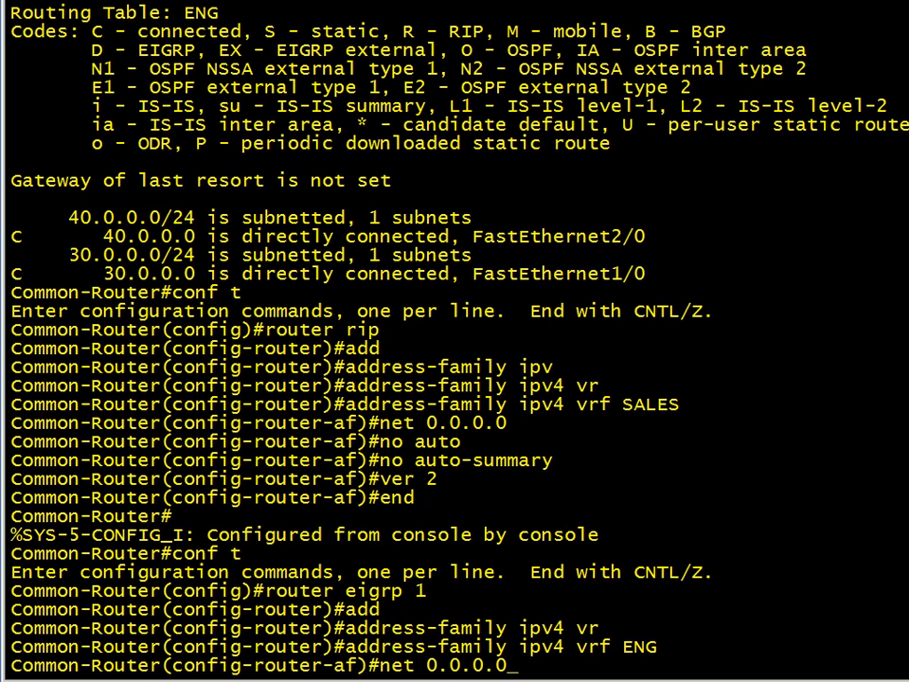
pyautogui.press('enter')
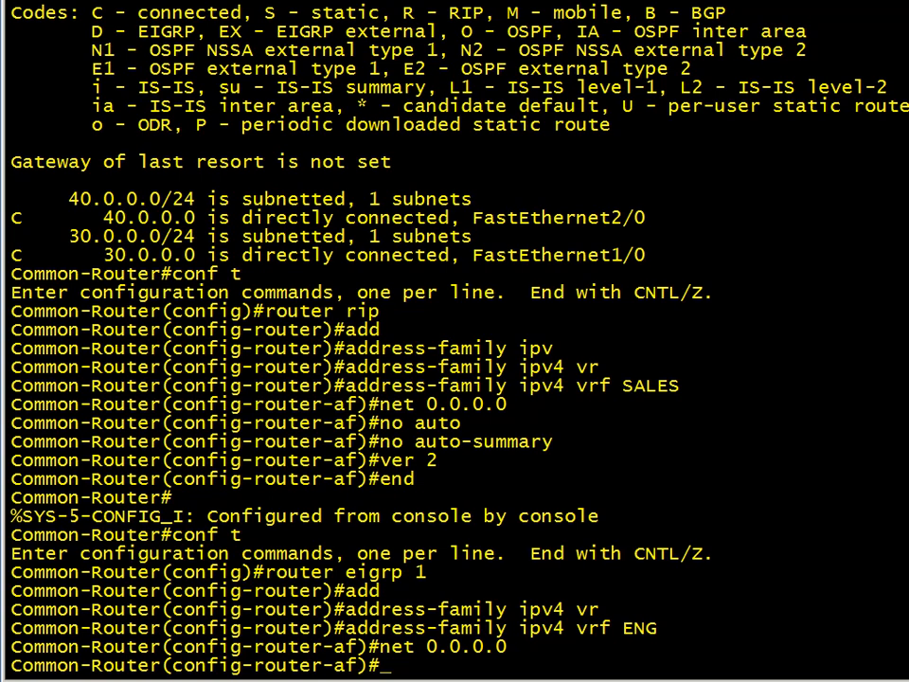
pyautogui.write('no auo')
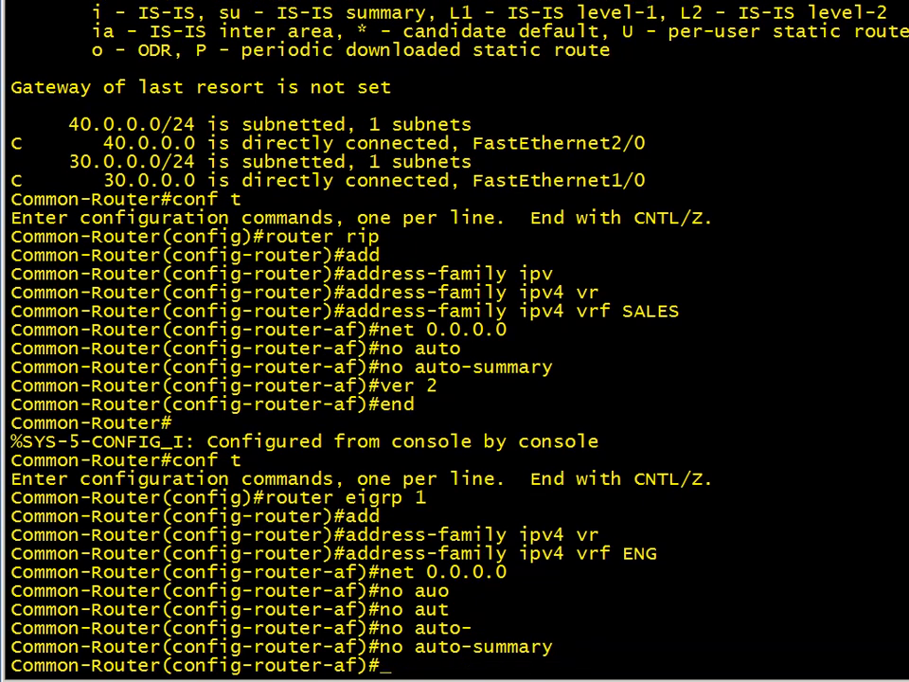
pyautogui.write('au')
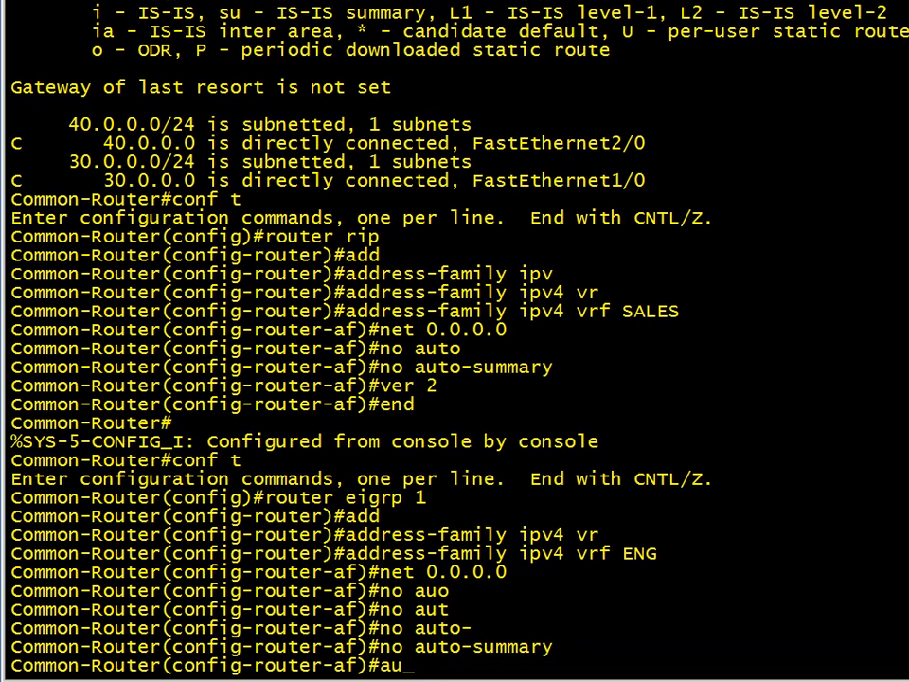
pyautogui.write('auto')
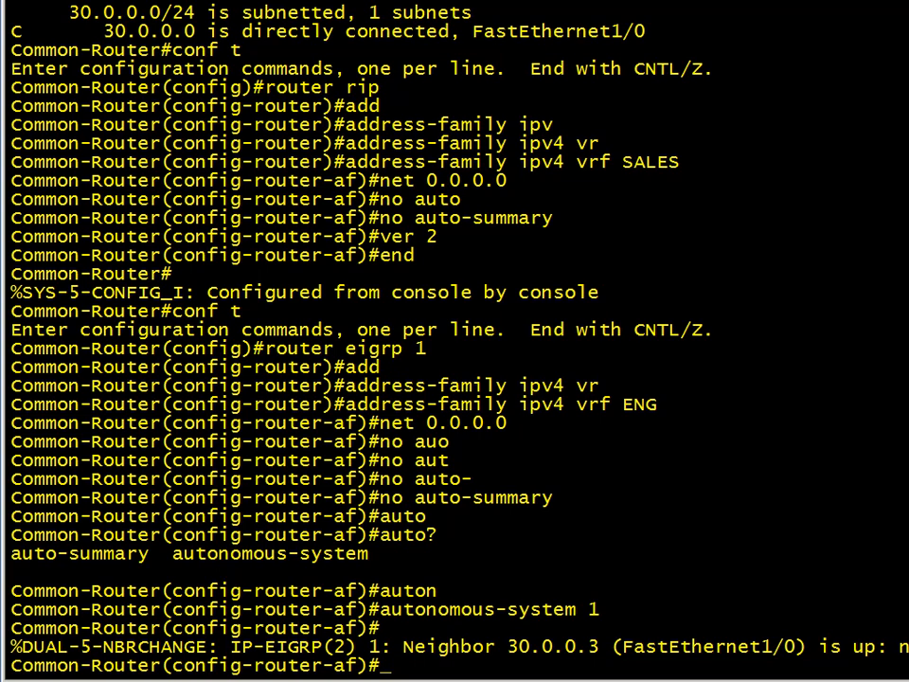
pyautogui.write('n')
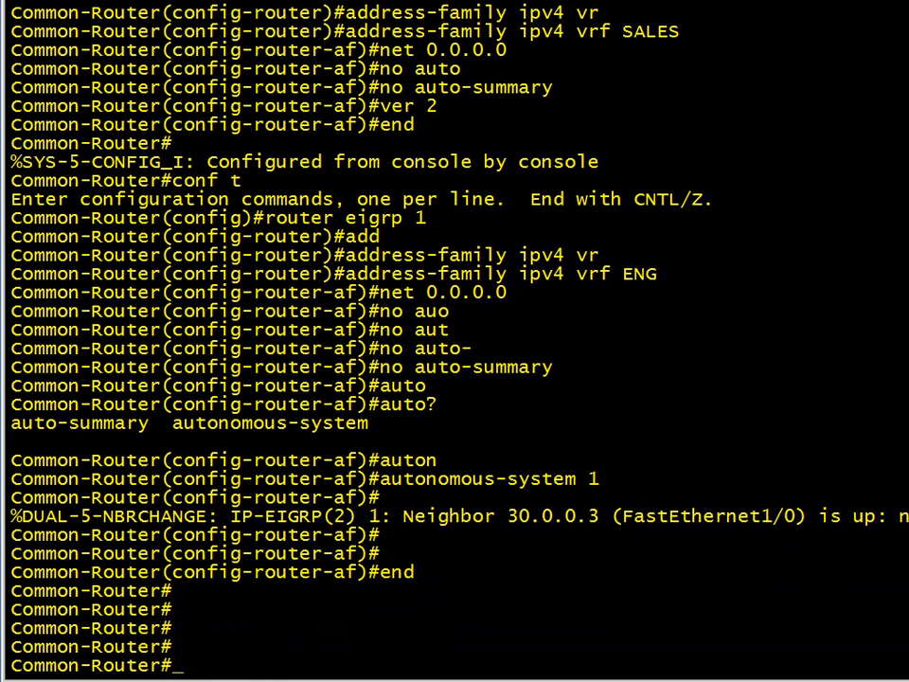
# - Show the SALES VRF routing table with its RIP-learned routes
pyautogui.scroll(-3)
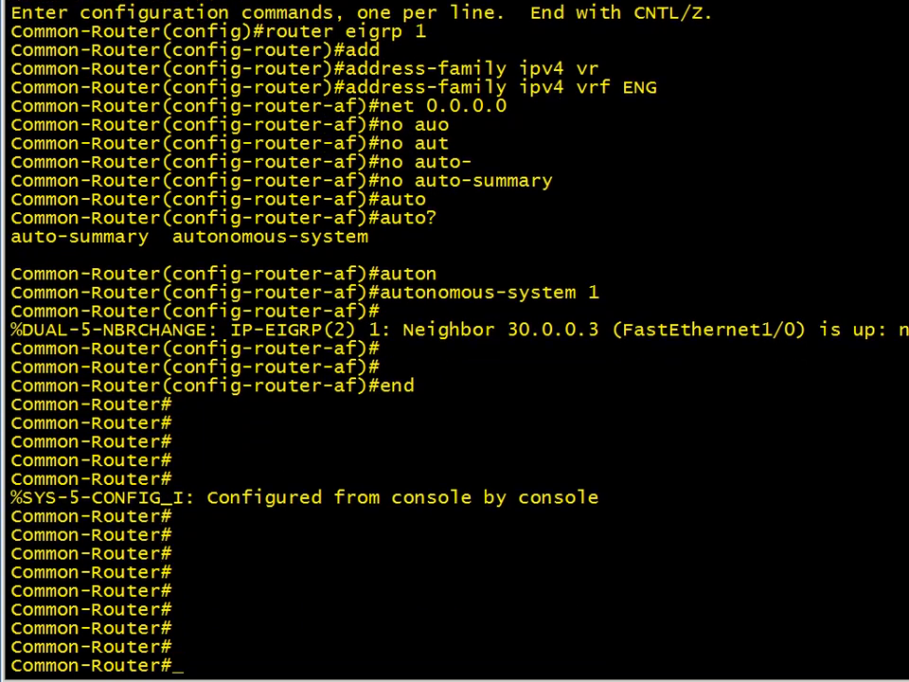
pyautogui.write('show ip route')
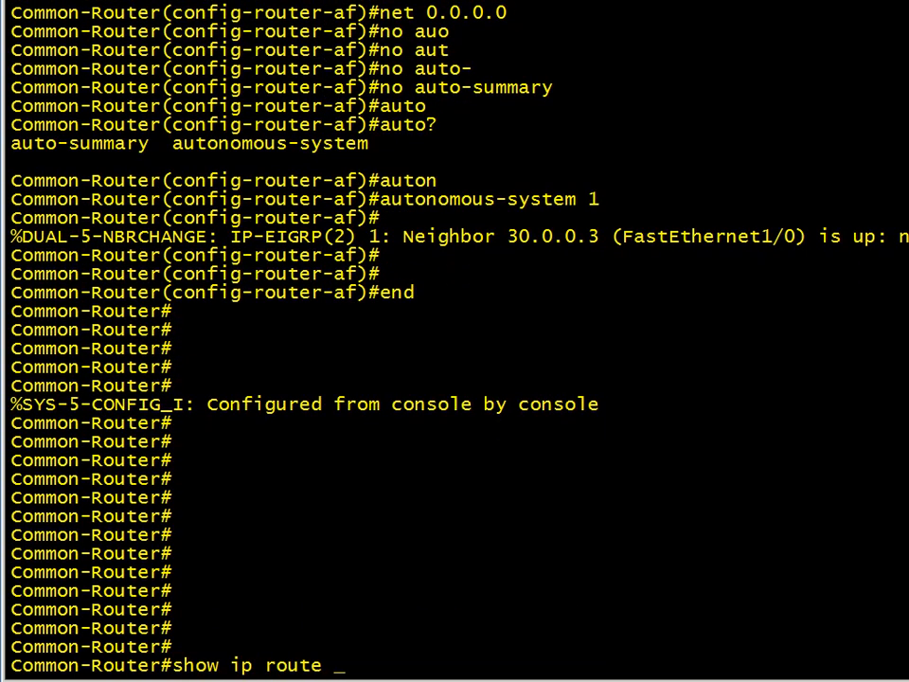
pyautogui.write('vrf SALES')
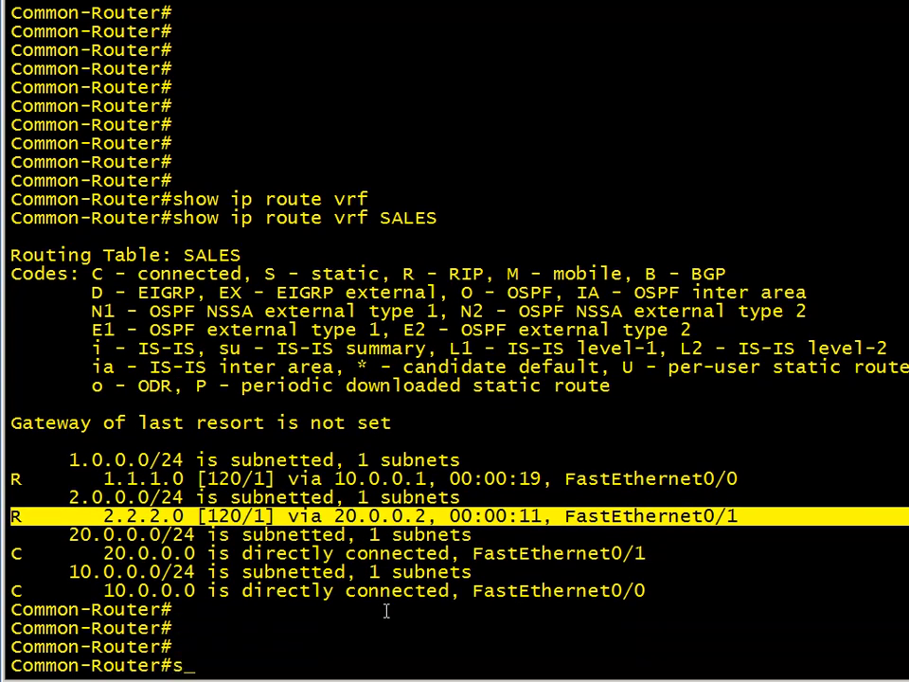
# - List EIGRP neighbors for VRF ENG, confirming neighbor 30.0.0.3
pyautogui.write('show ip eigrp neighbors')
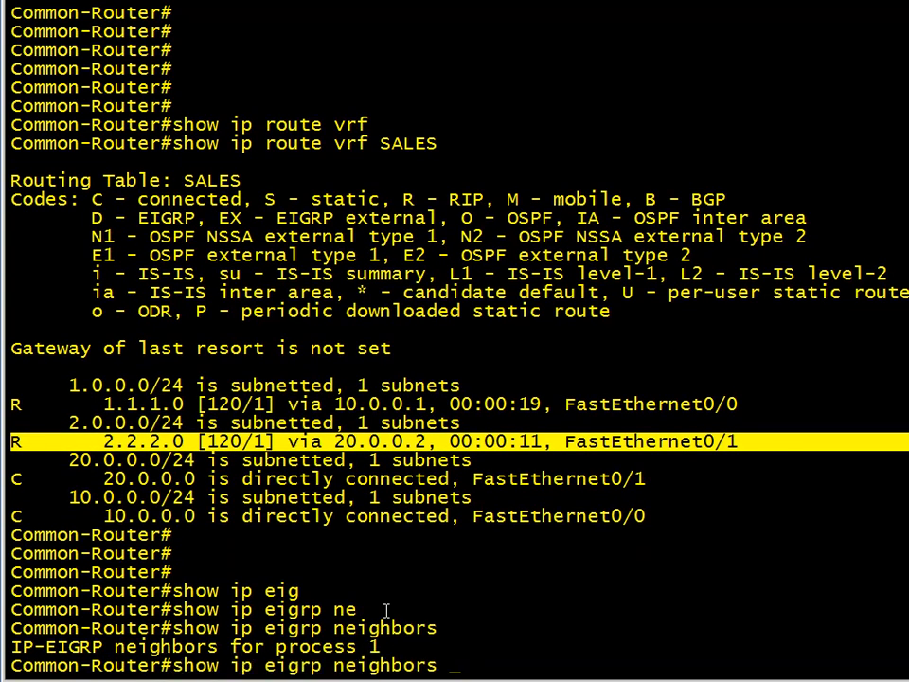
pyautogui.write('?')
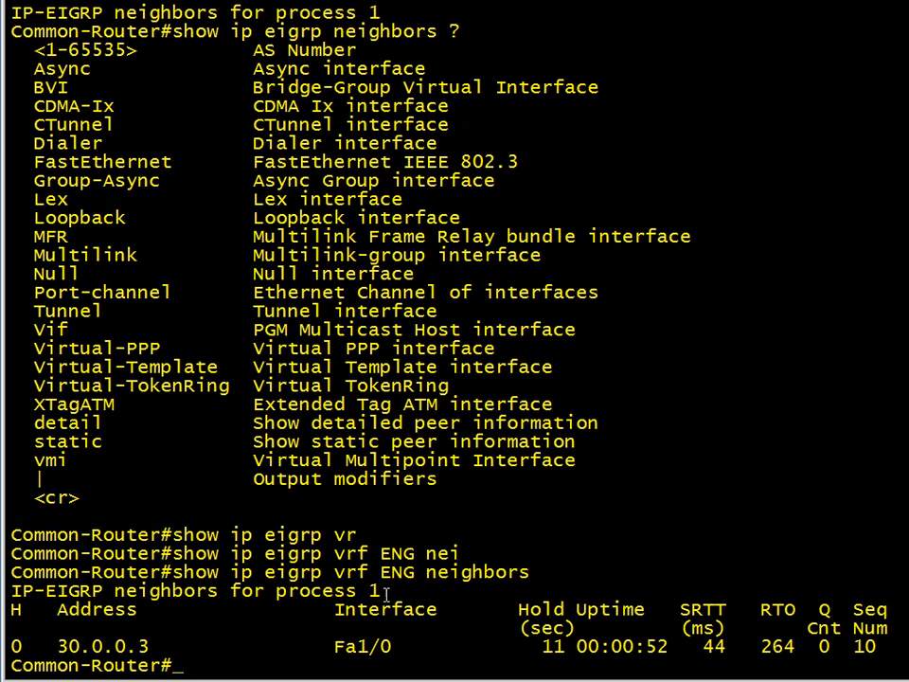
pyautogui.press('Enter')
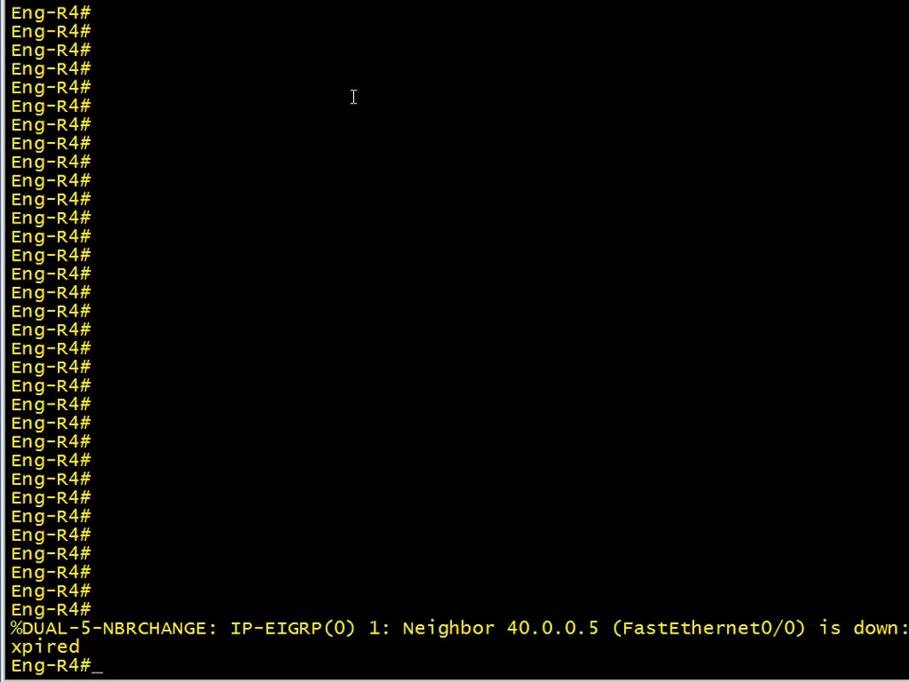
# - On Eng-R4 check show ip protocols, ping 40.0.0.5 unsuccessfully, then list interfaces
pyautogui.write('show ip protocols')
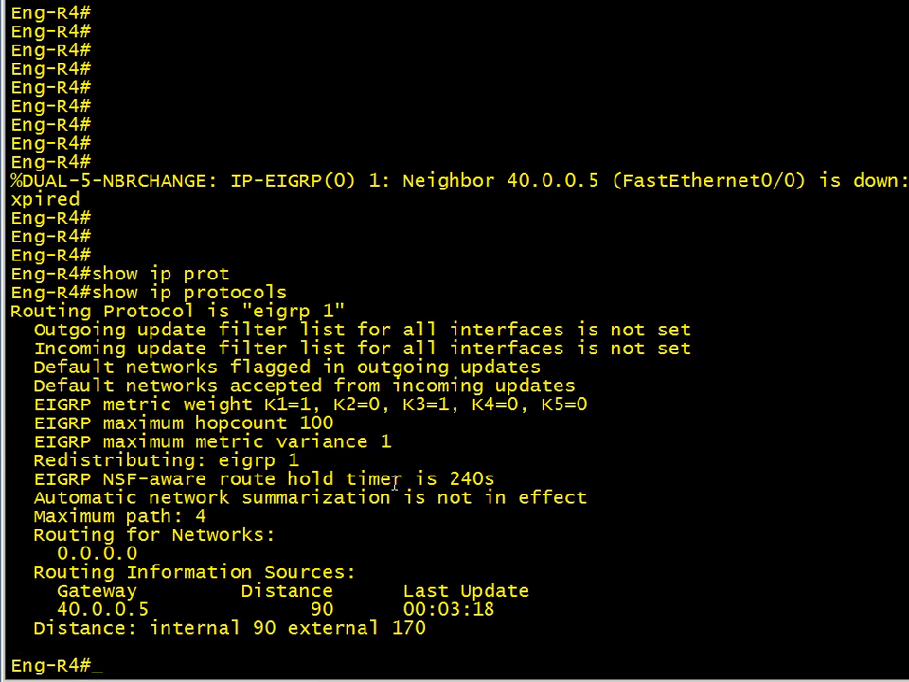
pyautogui.write('ping 40.0.0.5')
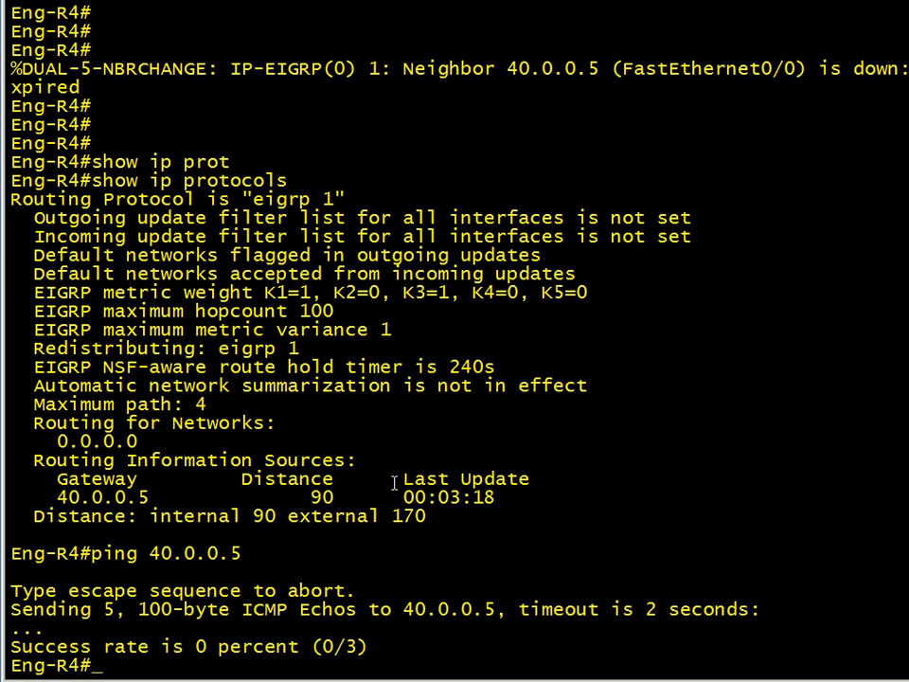
pyautogui.write('show ip int b')
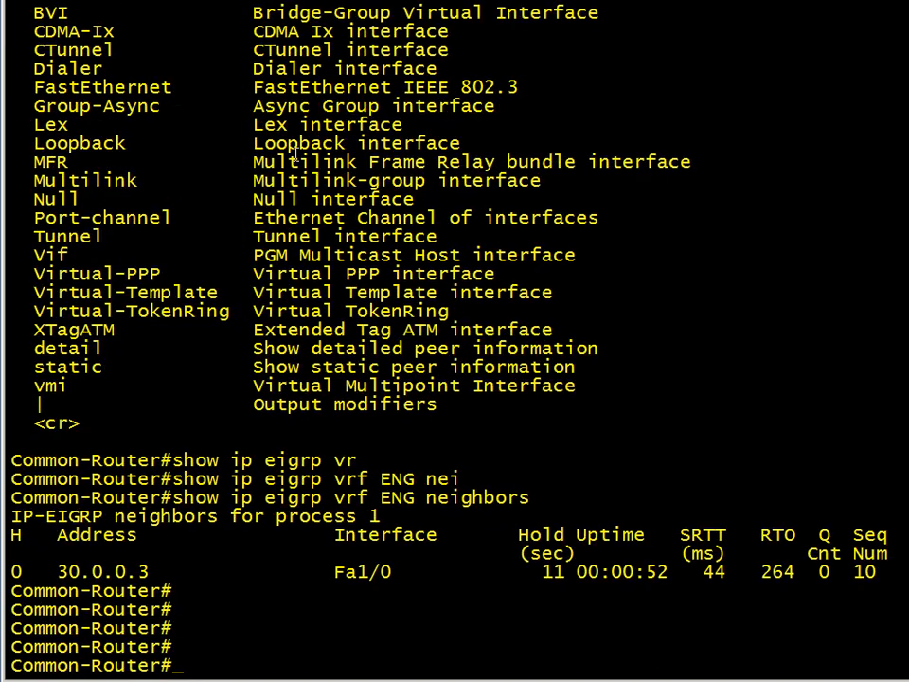
# - Readdress Common-Router's FastEthernet2/0 to 40.0.0.5 255.255.255.0
pyautogui.write('show ip int brief')
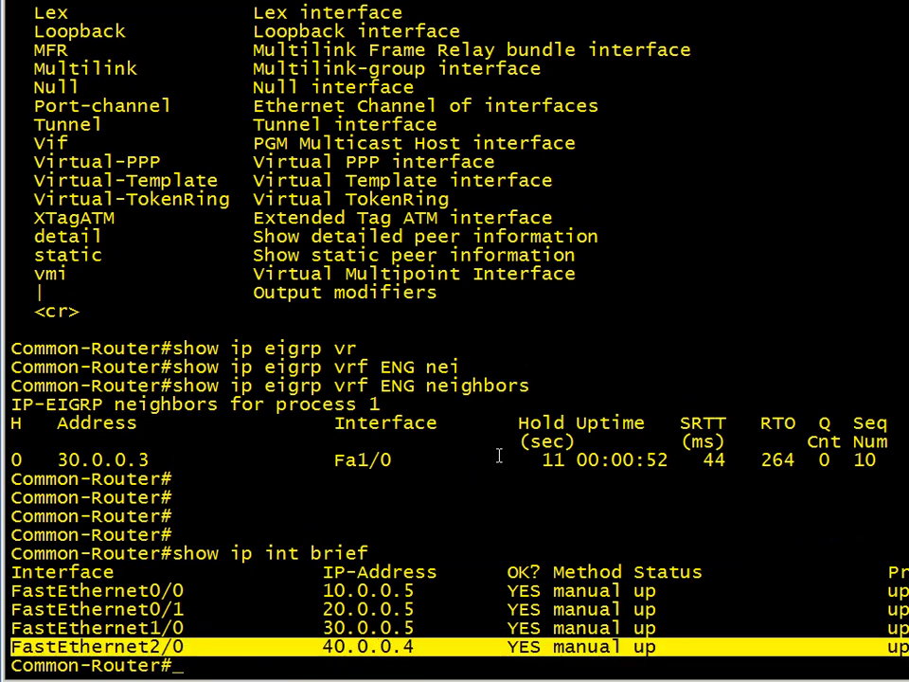
pyautogui.write('conf t')
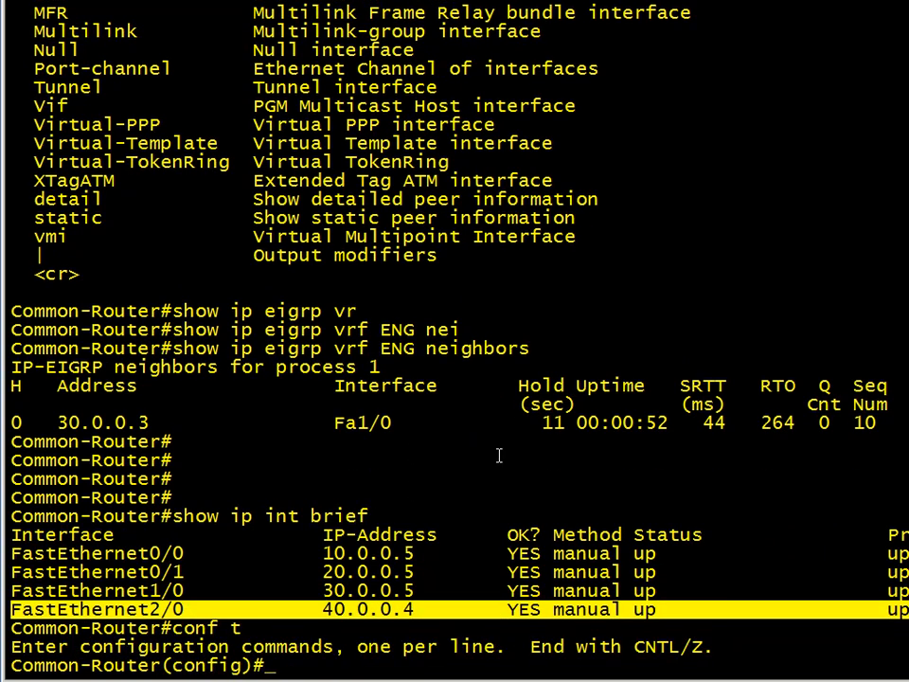
pyautogui.write('int f')
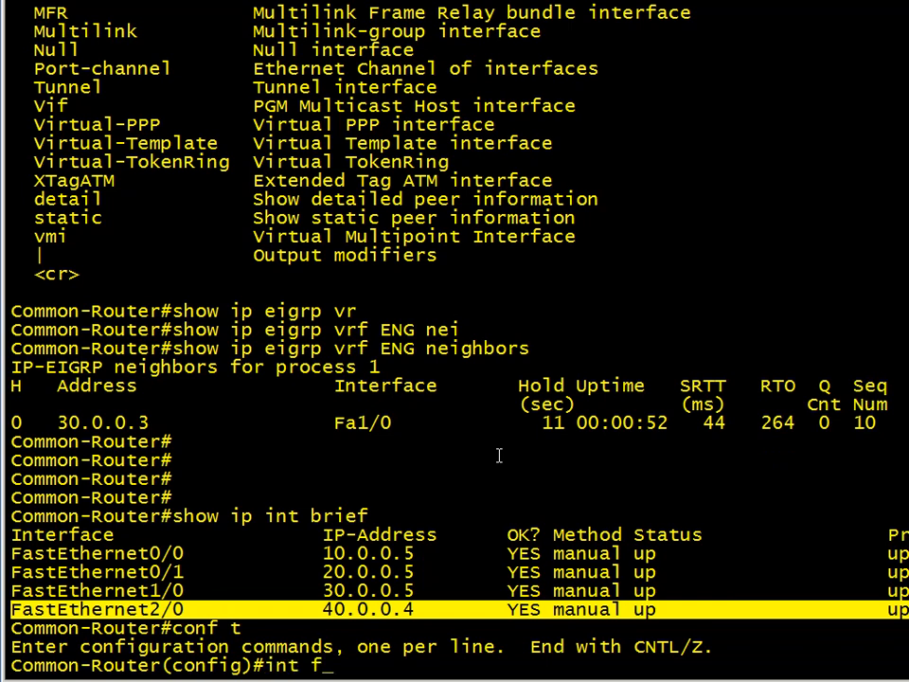
pyautogui.write('a 2/0')
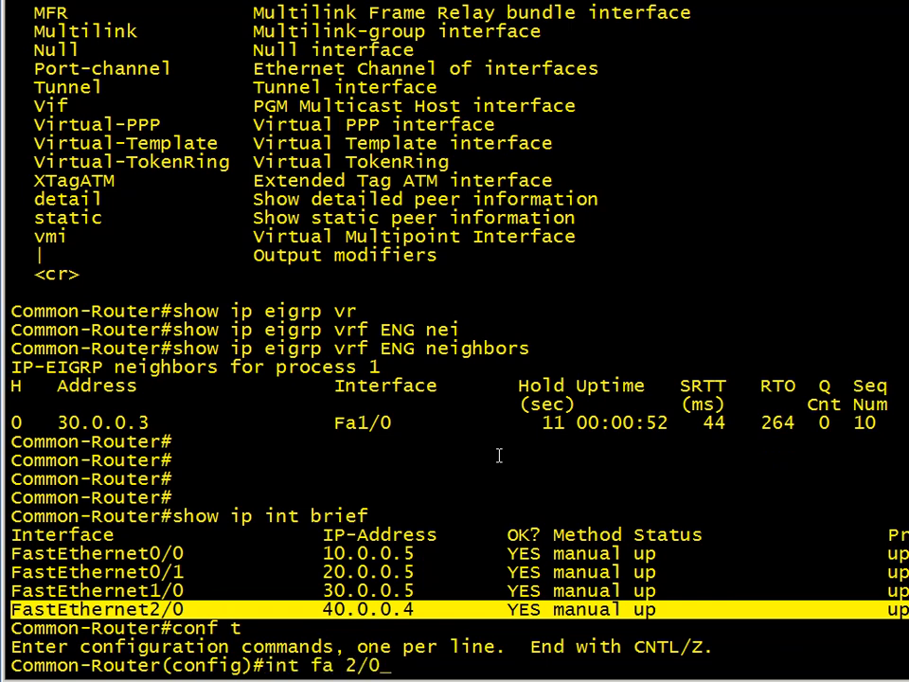
pyautogui.write('ip add')
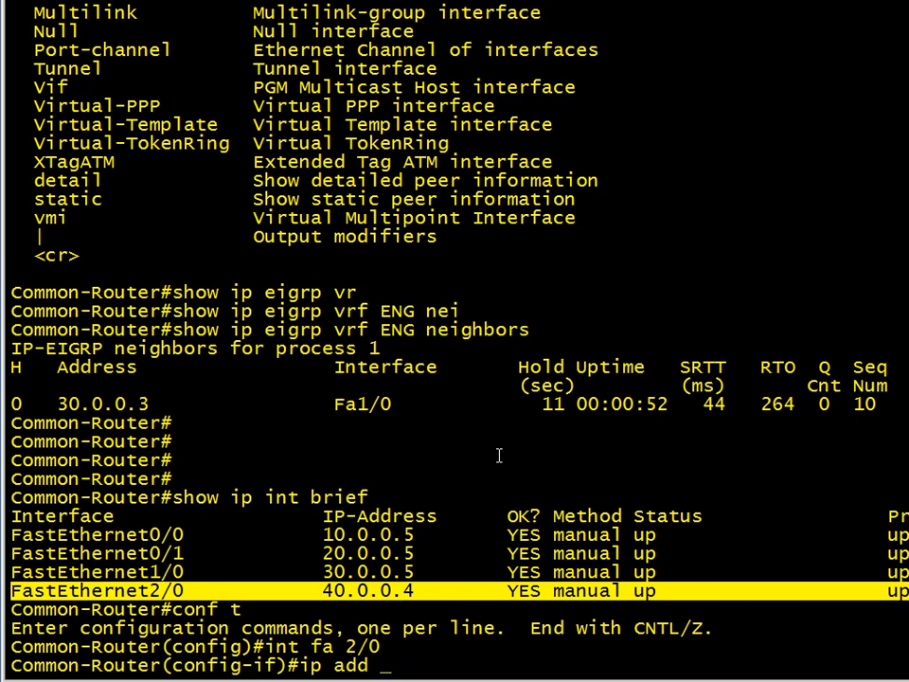
pyautogui.write('40.0.0.5 255.')
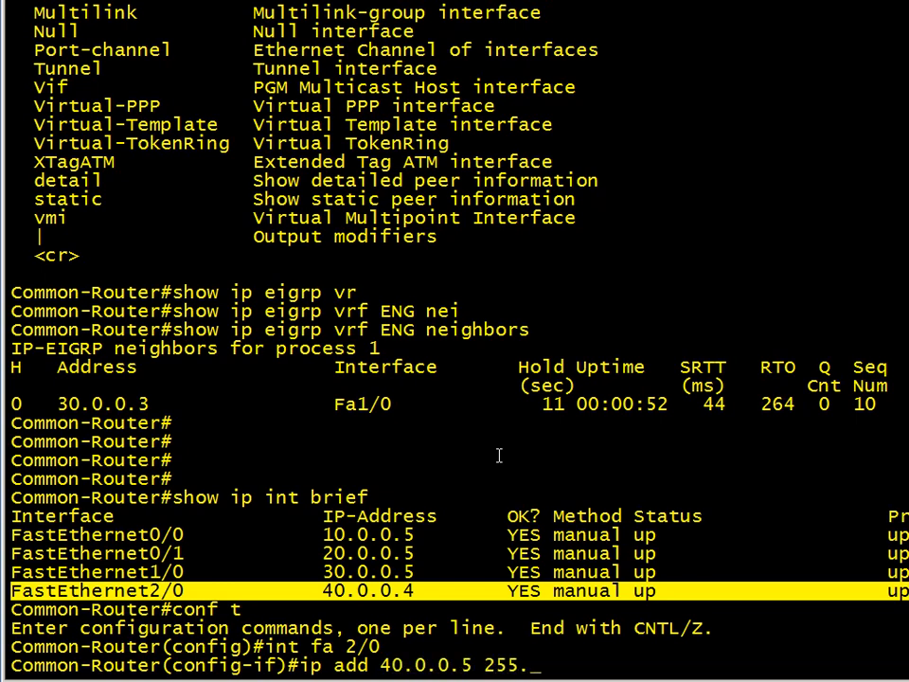
pyautogui.write('255.255.255.0')
pyautogui.write('show ip route vrf ENG')
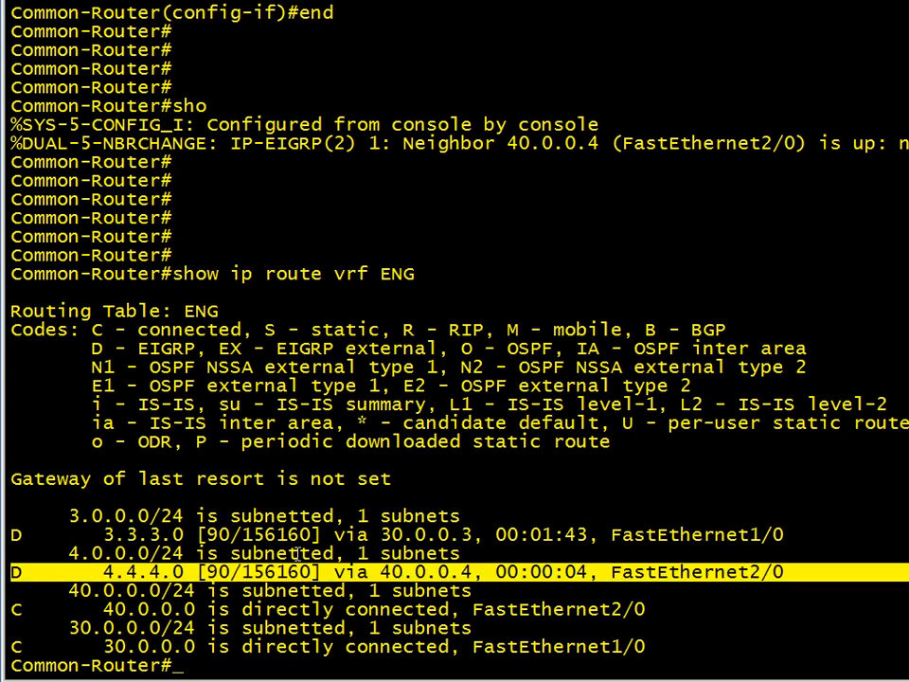
# - Check that VRF ENG lists EIGRP routes 3.3.3.0 and 4.4.4.0 and the global table is empty
pyautogui.write('sg')
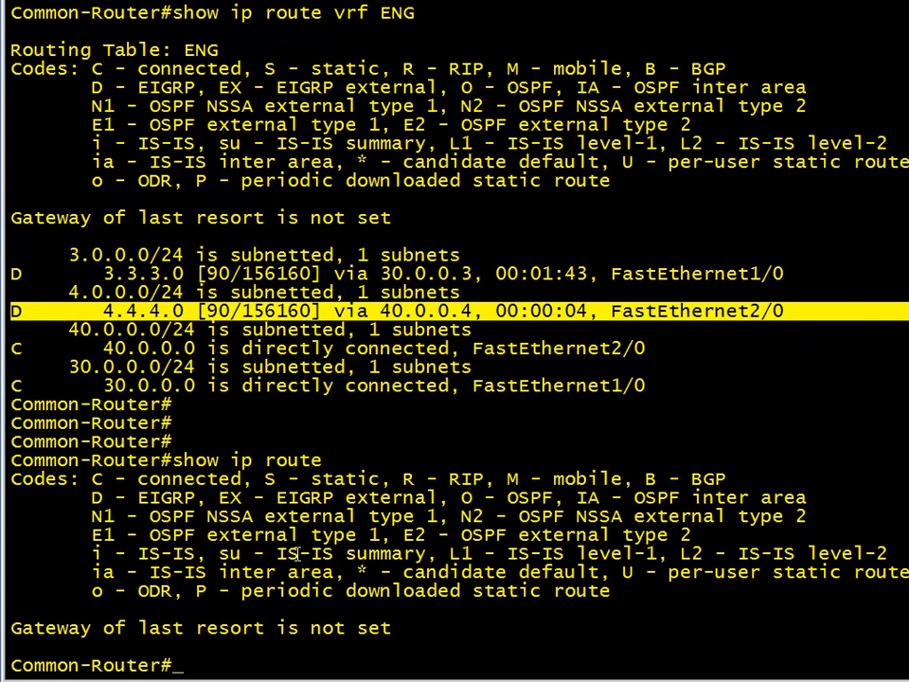
pyautogui.moveTo(815, 662)
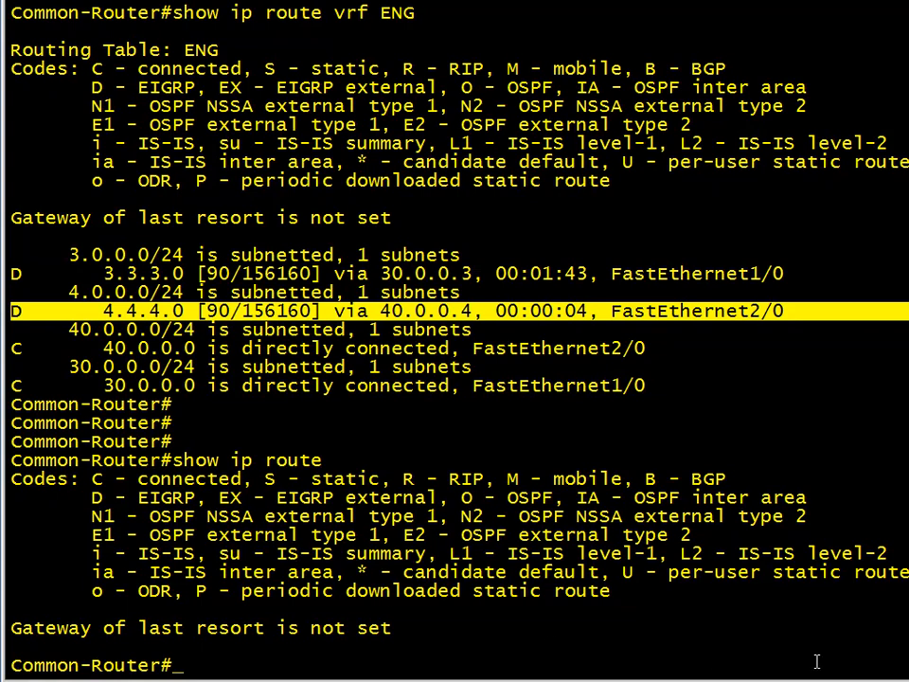